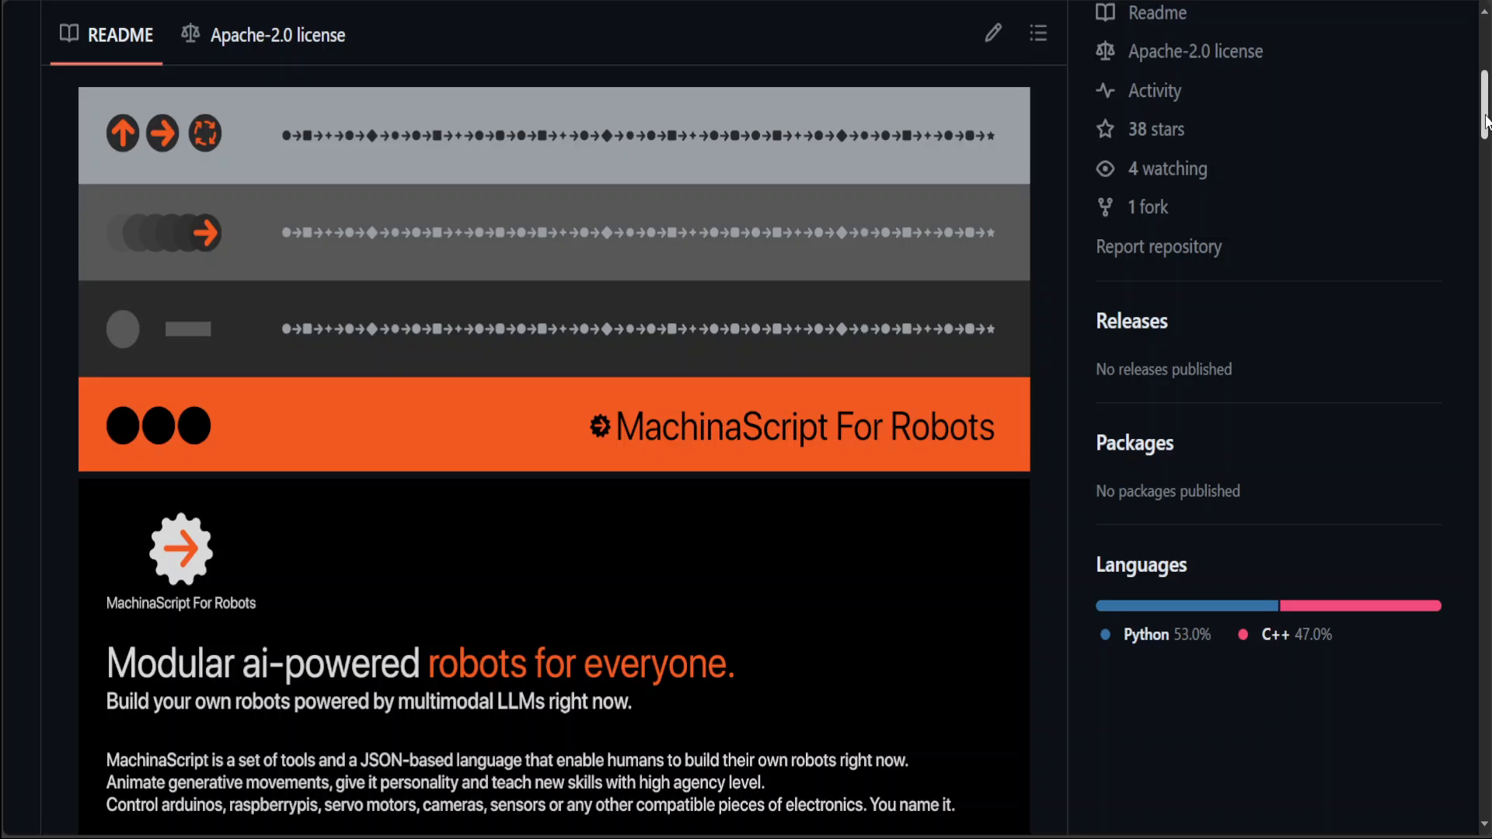
Scroll past the MachinaScript Pipeline diagram to the 'Assembling a Robot' graphic.
scroll(down, 3)
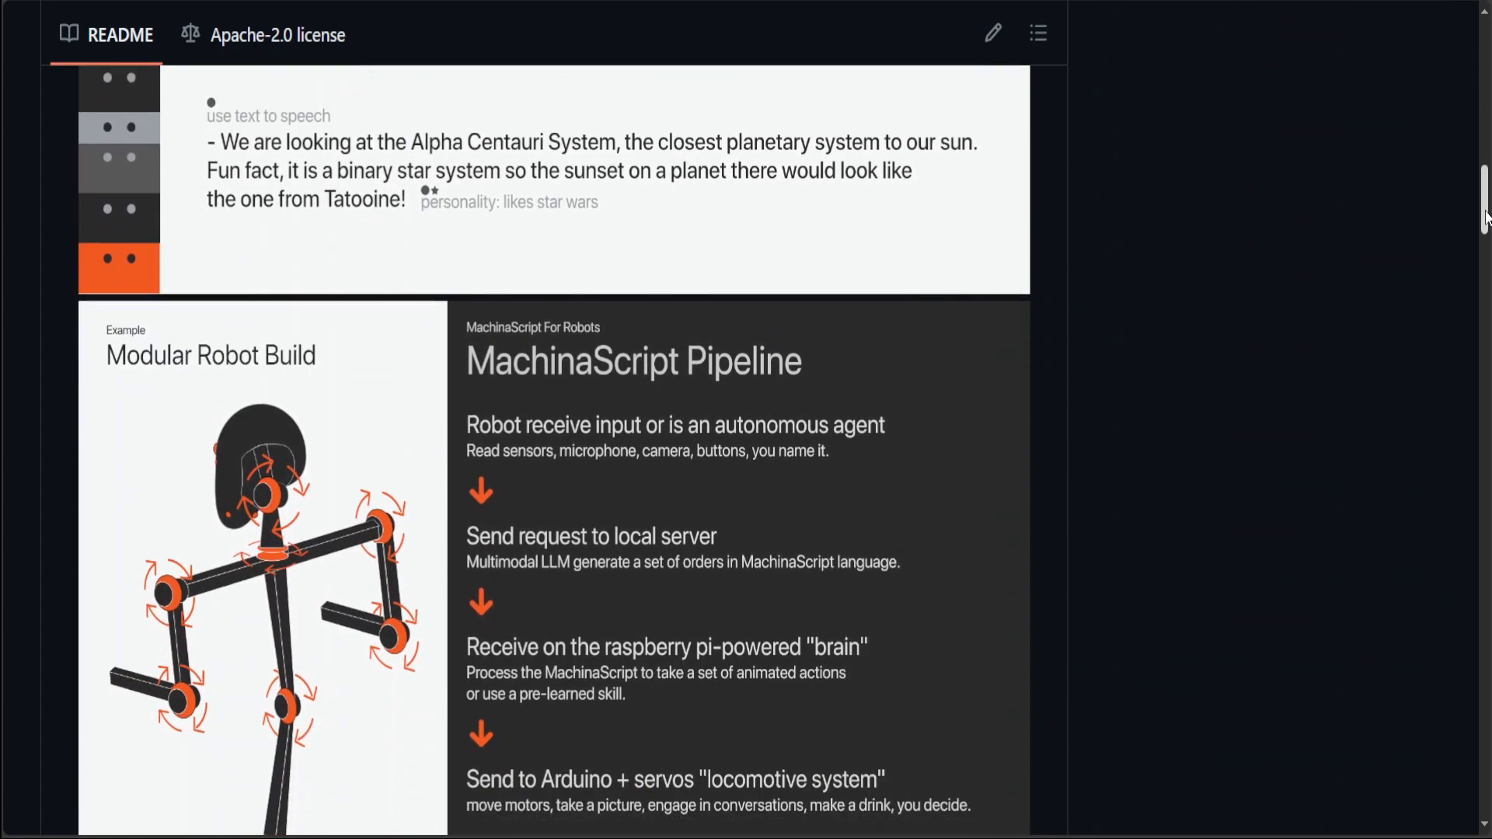
scroll(down, 3)
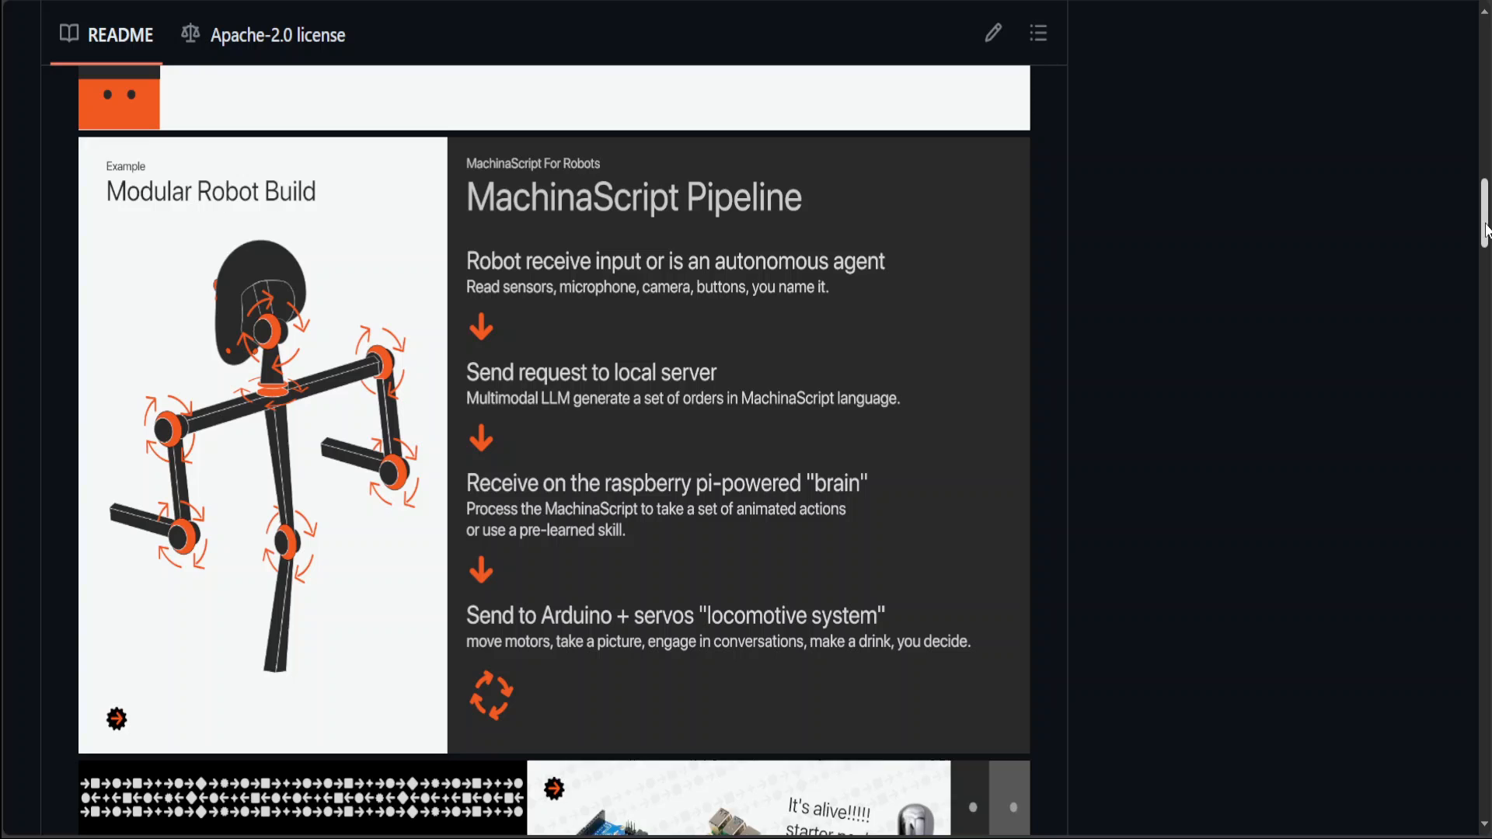
scroll(down, 3)
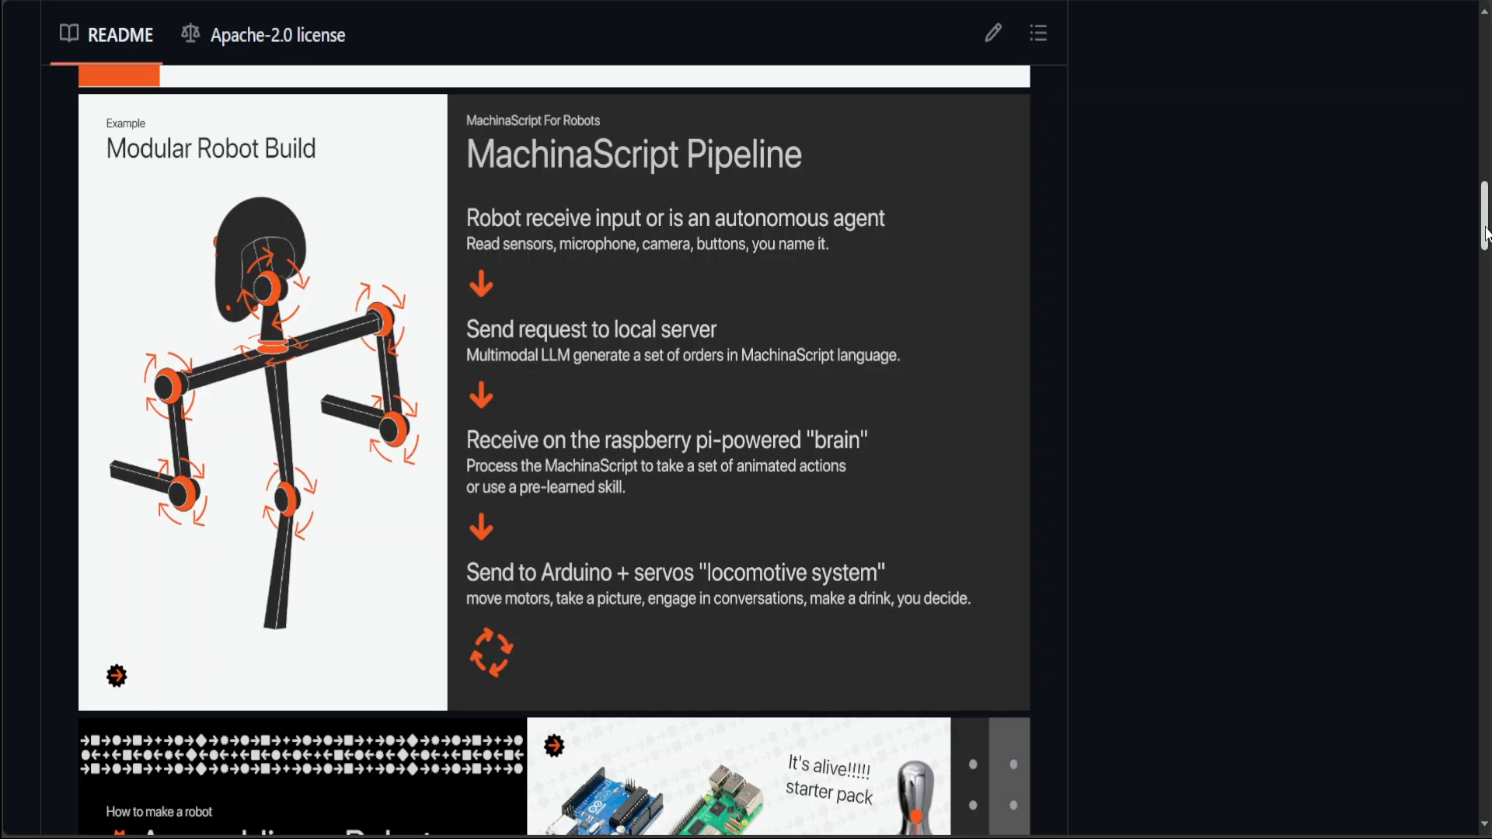
scroll(down, 3)
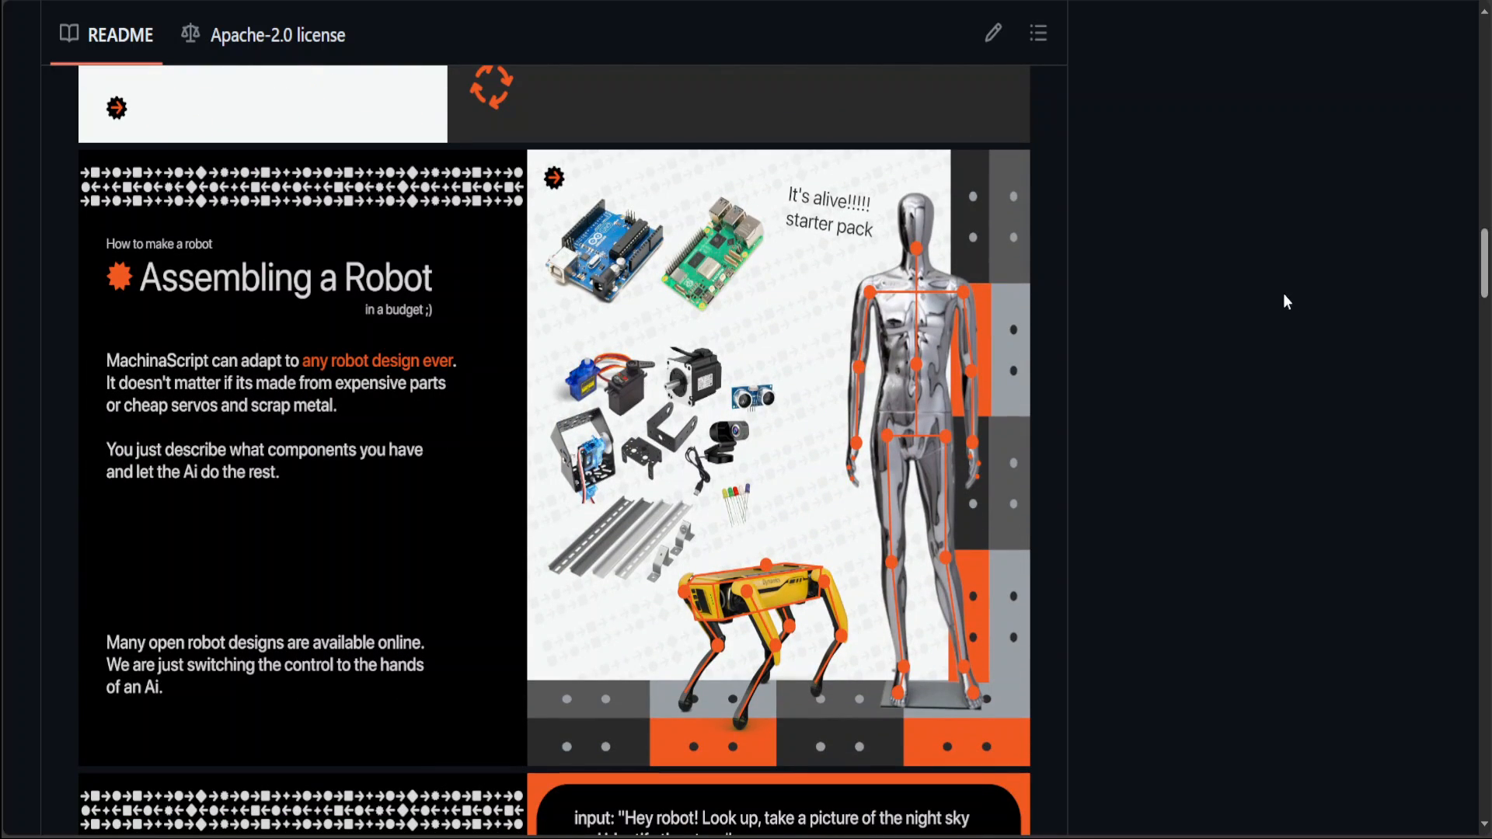
mouse_move(1210, 355)
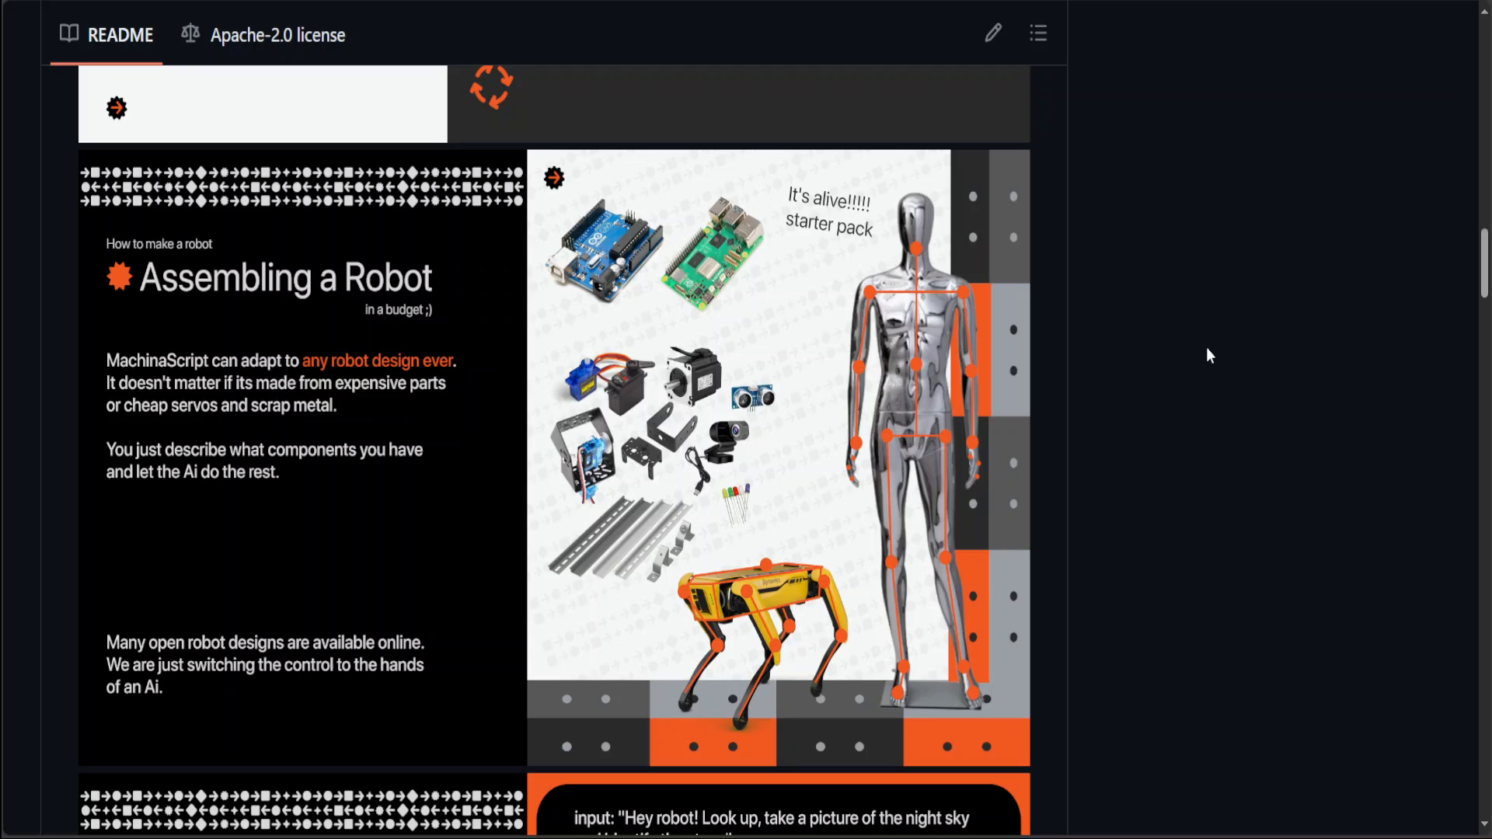
mouse_move(1060, 508)
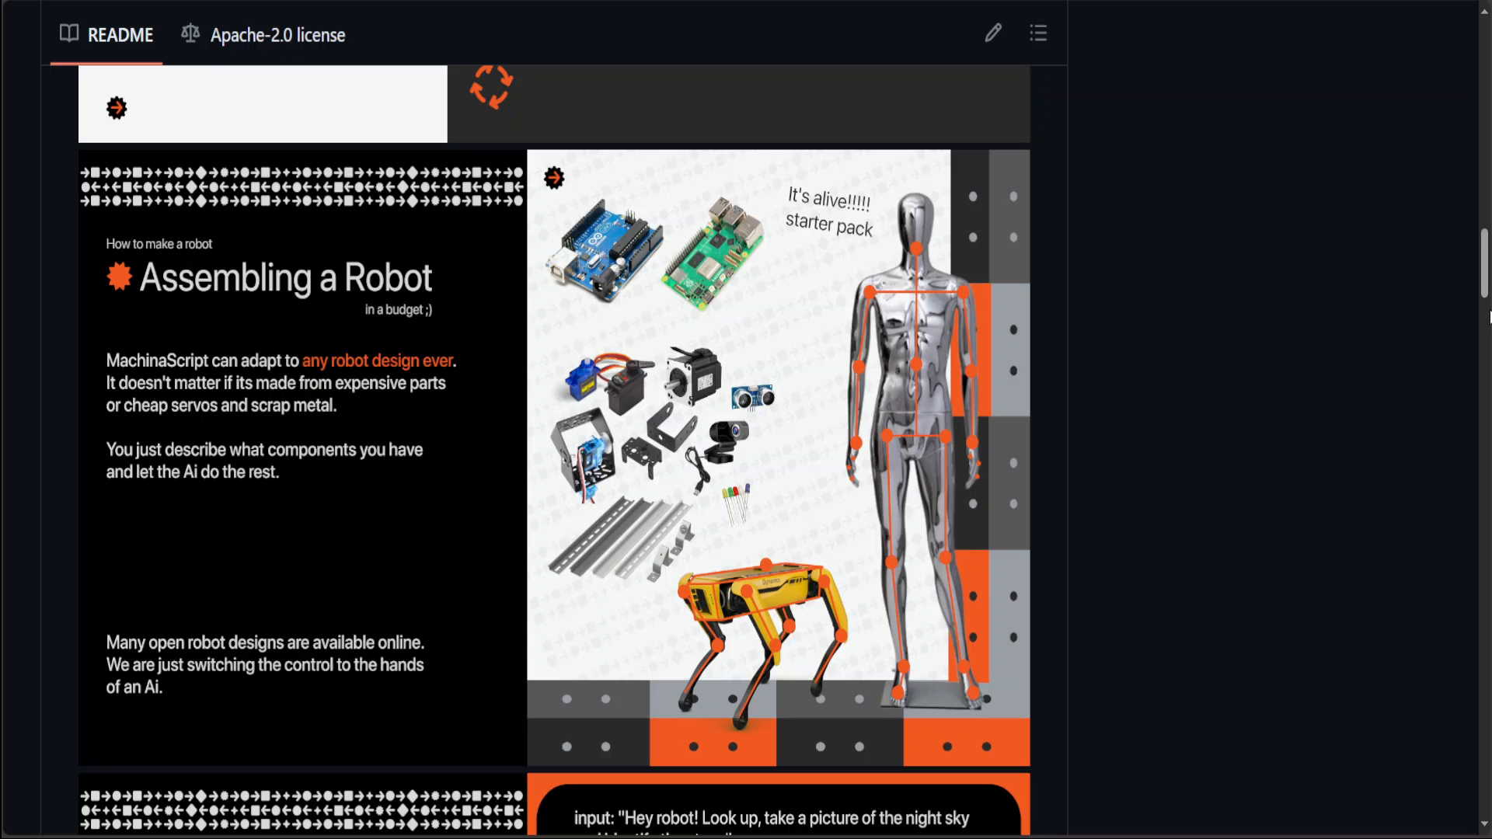
Scroll to the MachinaScript Synthax image with the night-sky Machina_Actions JSON example.
scroll(down, 3)
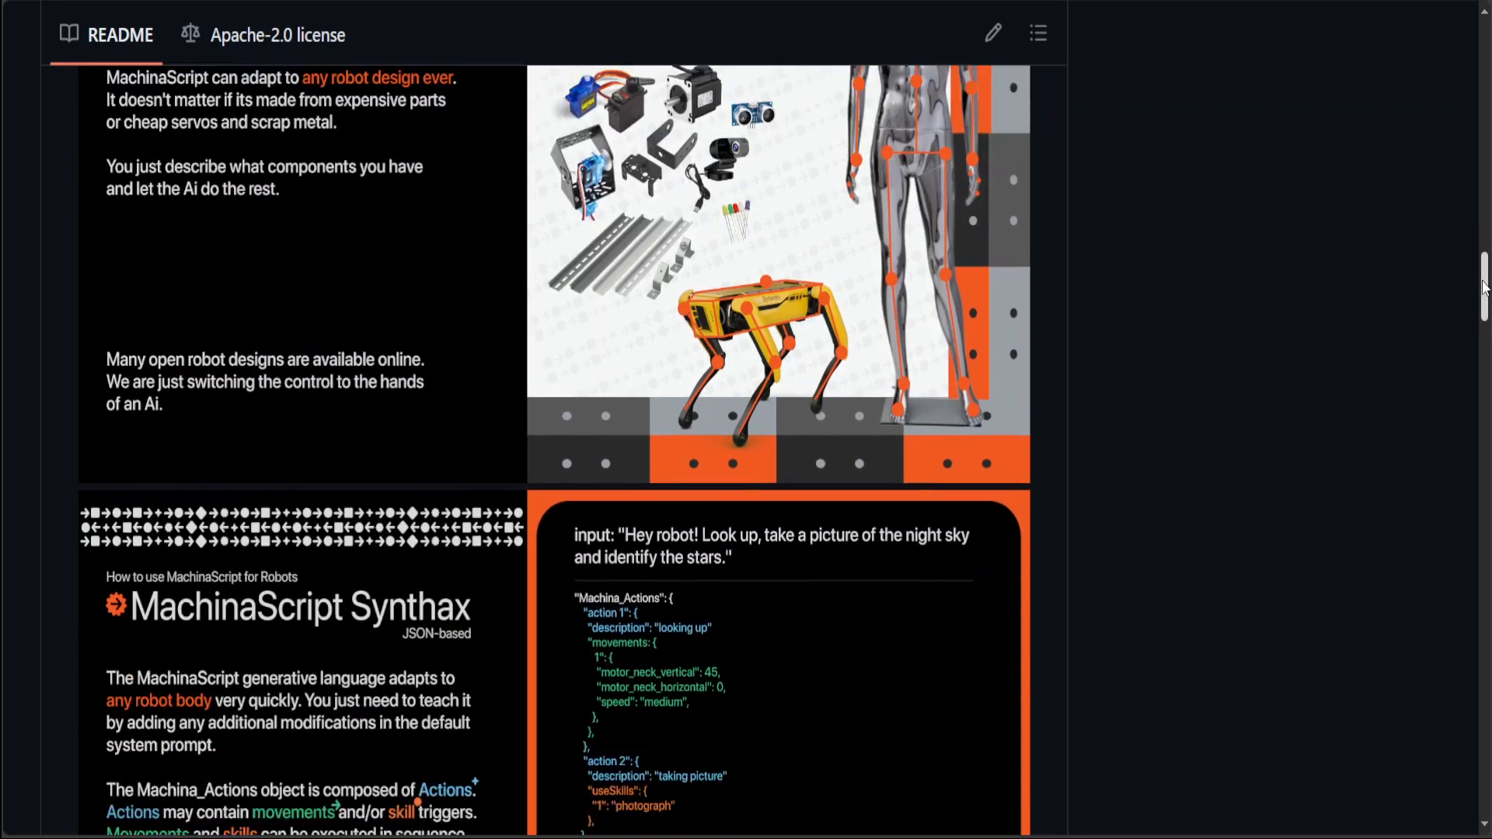
scroll(down, 3)
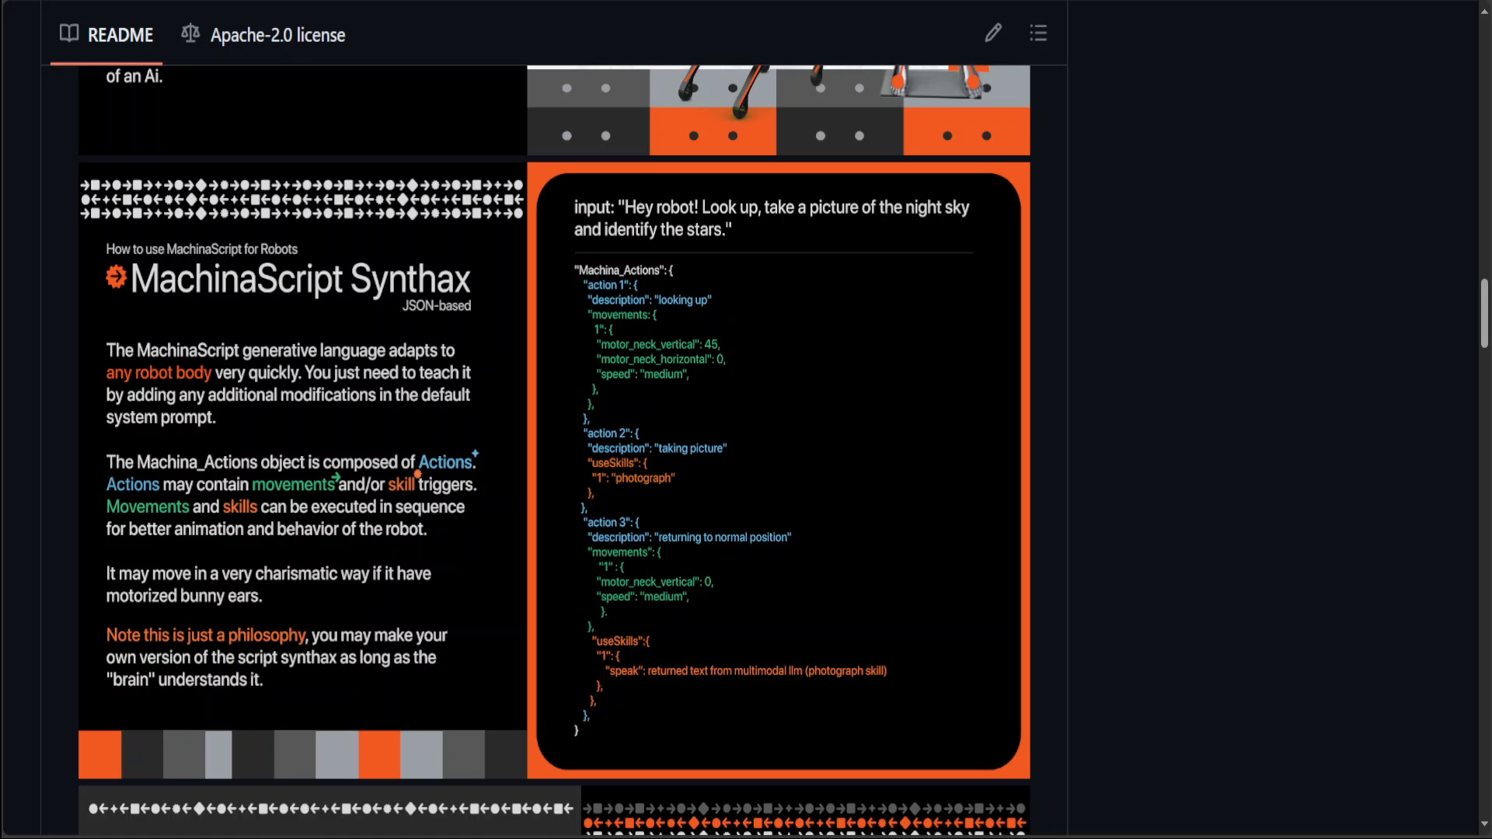
Scroll past the language structure and robot dance code blocks to 'Getting Started'.
scroll(down, 3)
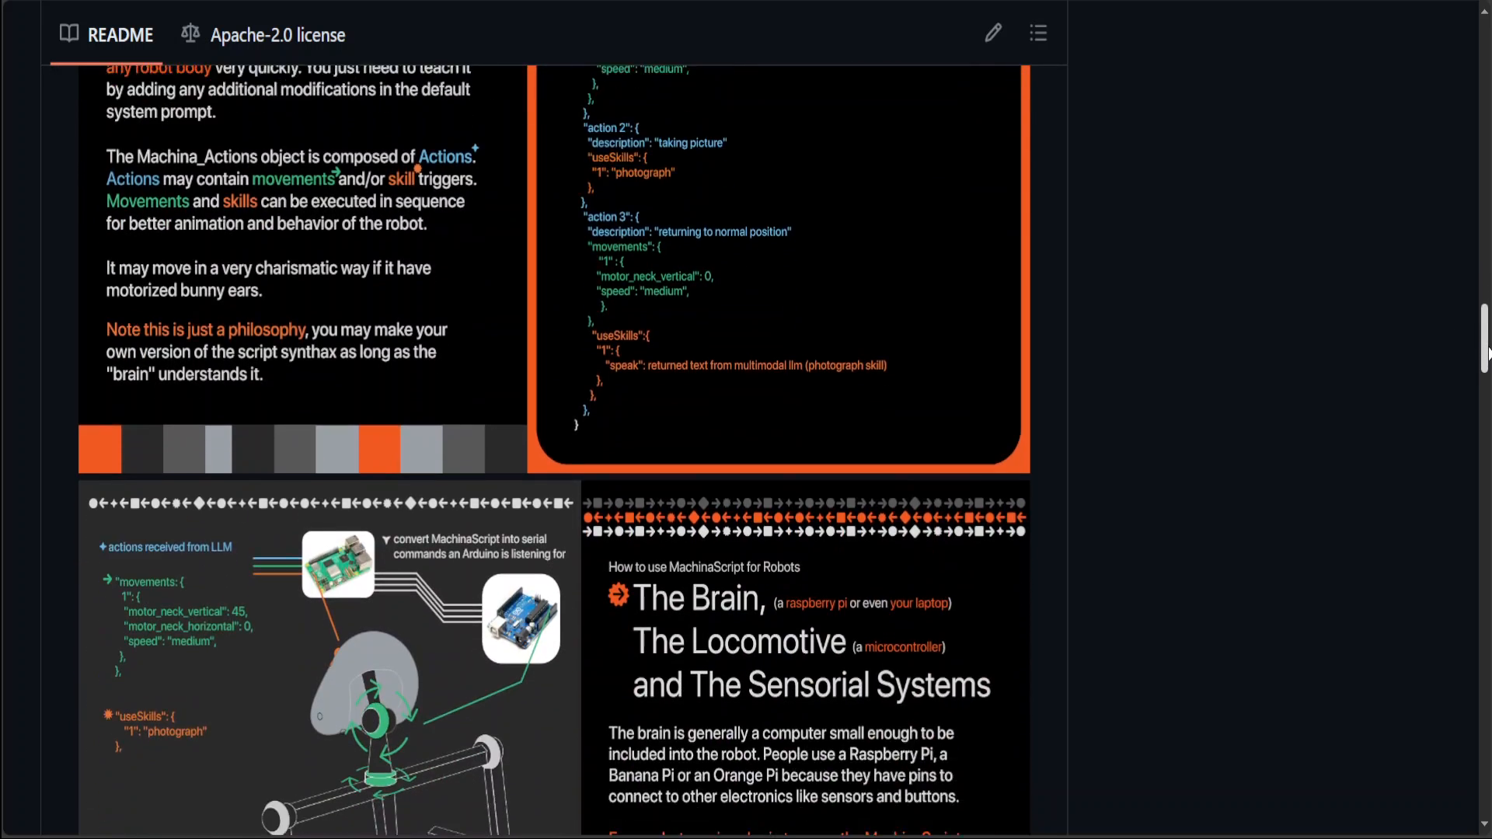
scroll(up, 3)
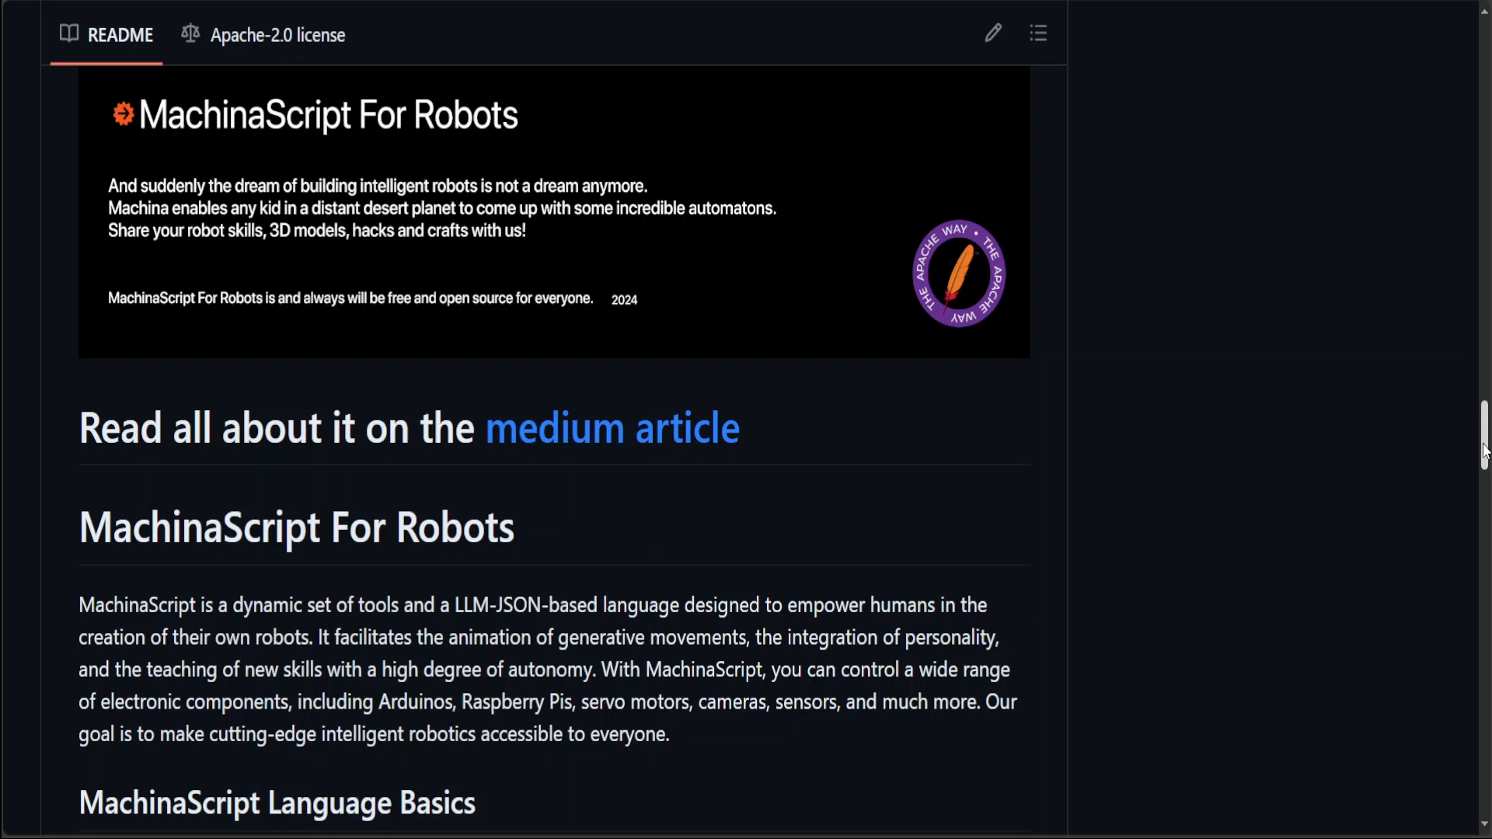
scroll(down, 3)
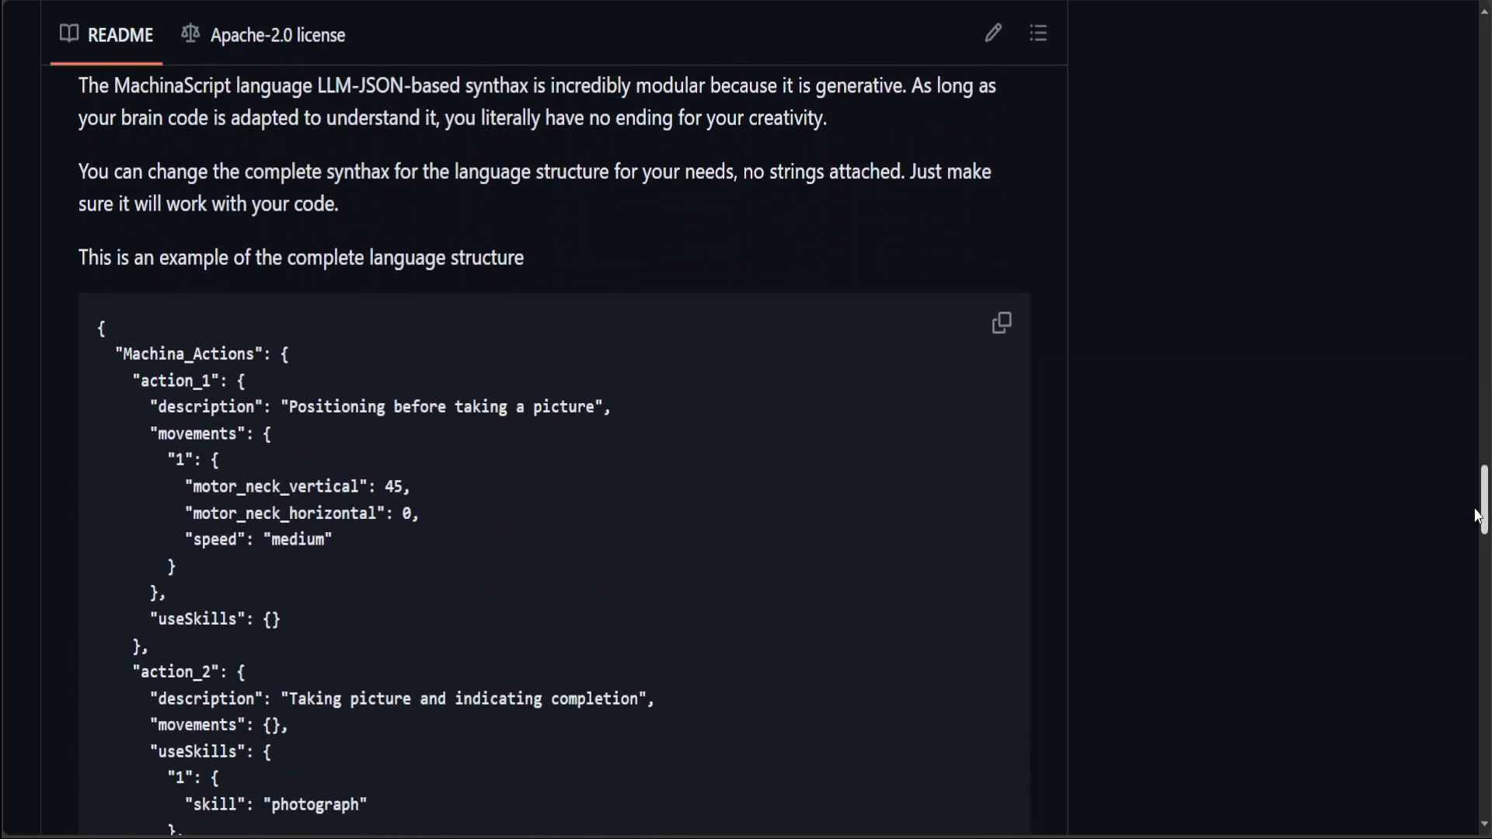
scroll(down, 3)
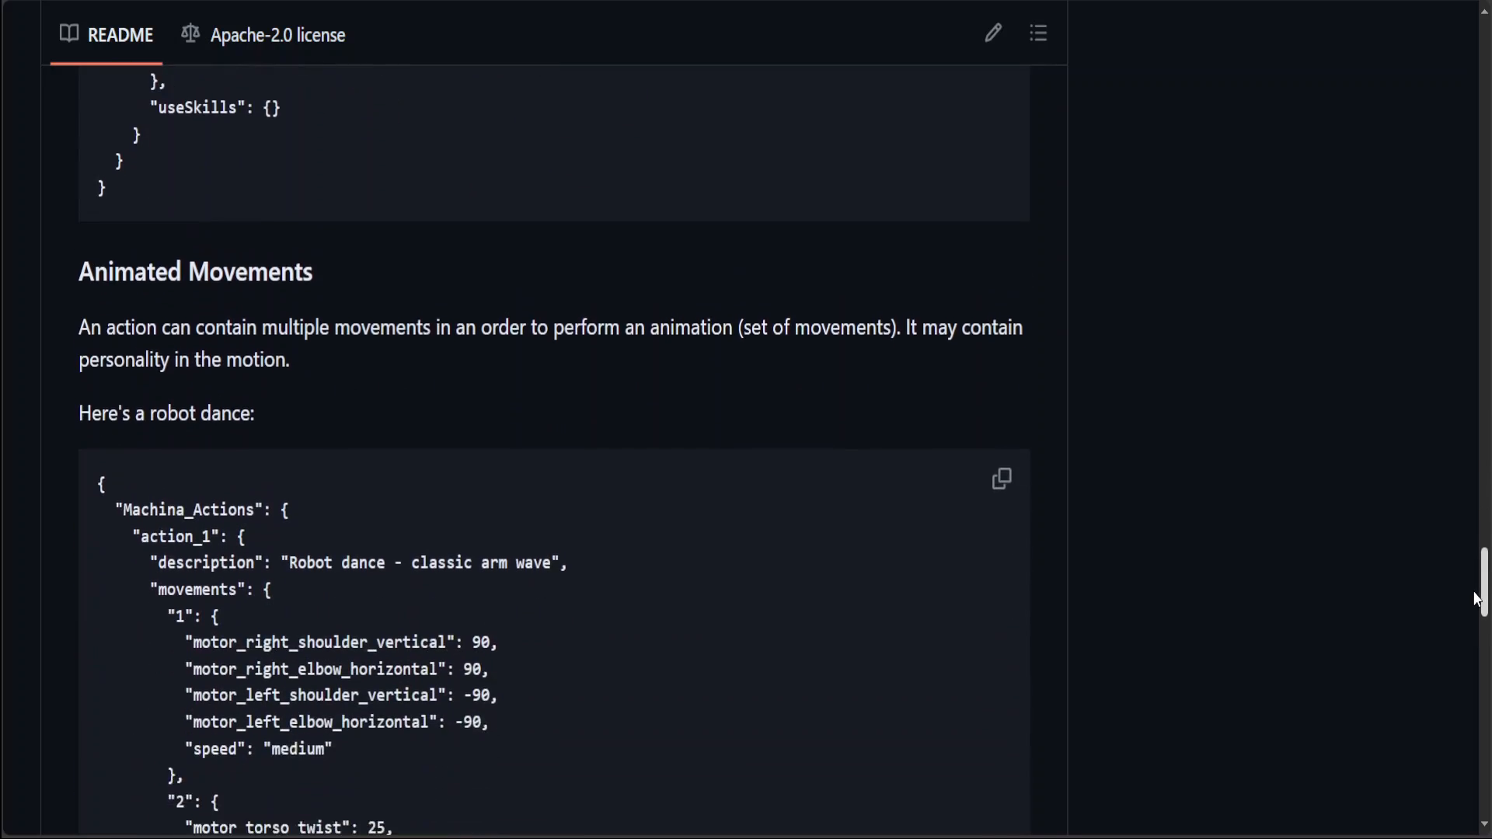
scroll(down, 3)
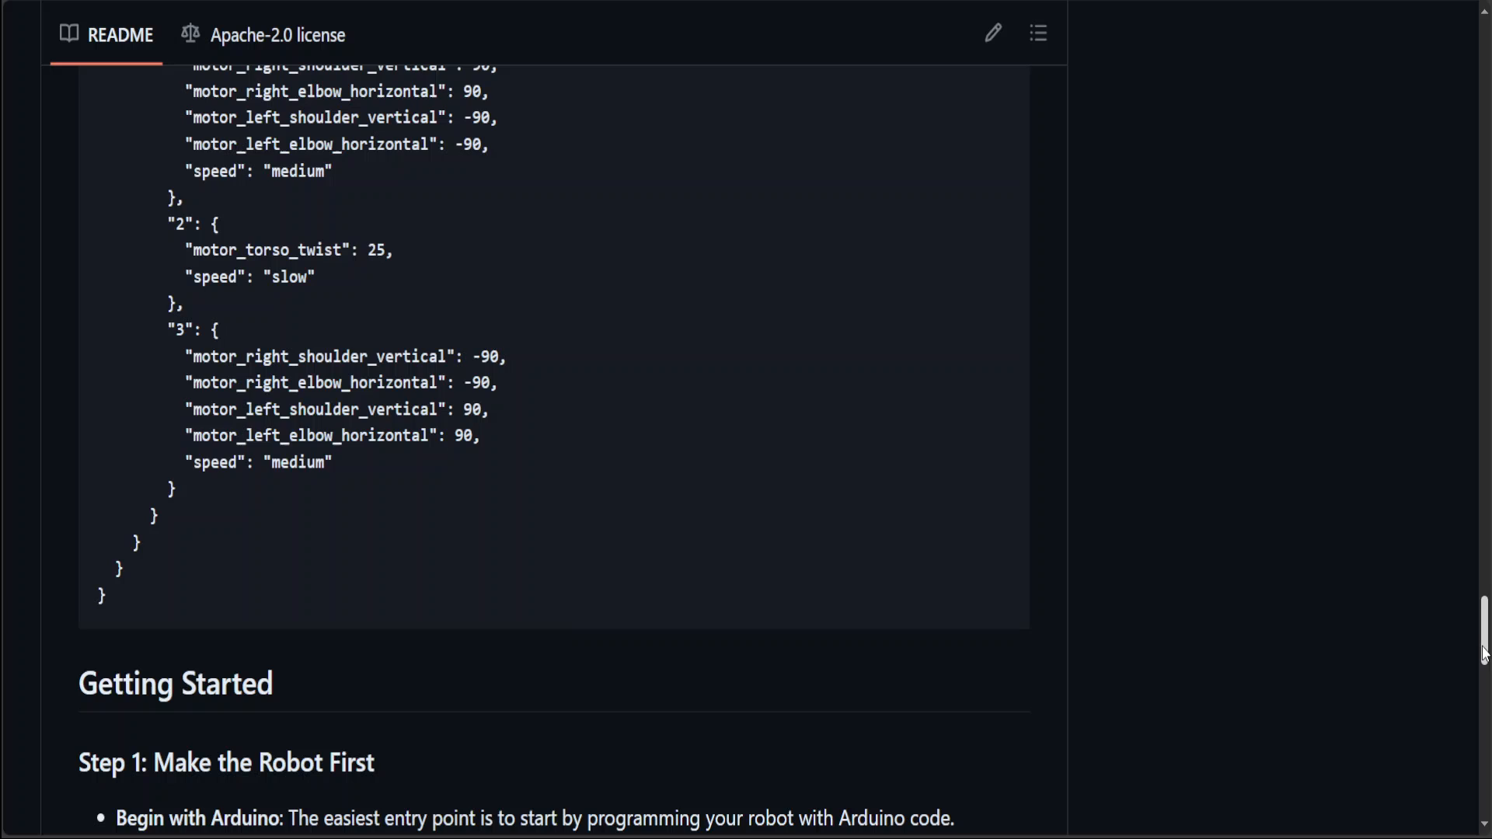
scroll(down, 3)
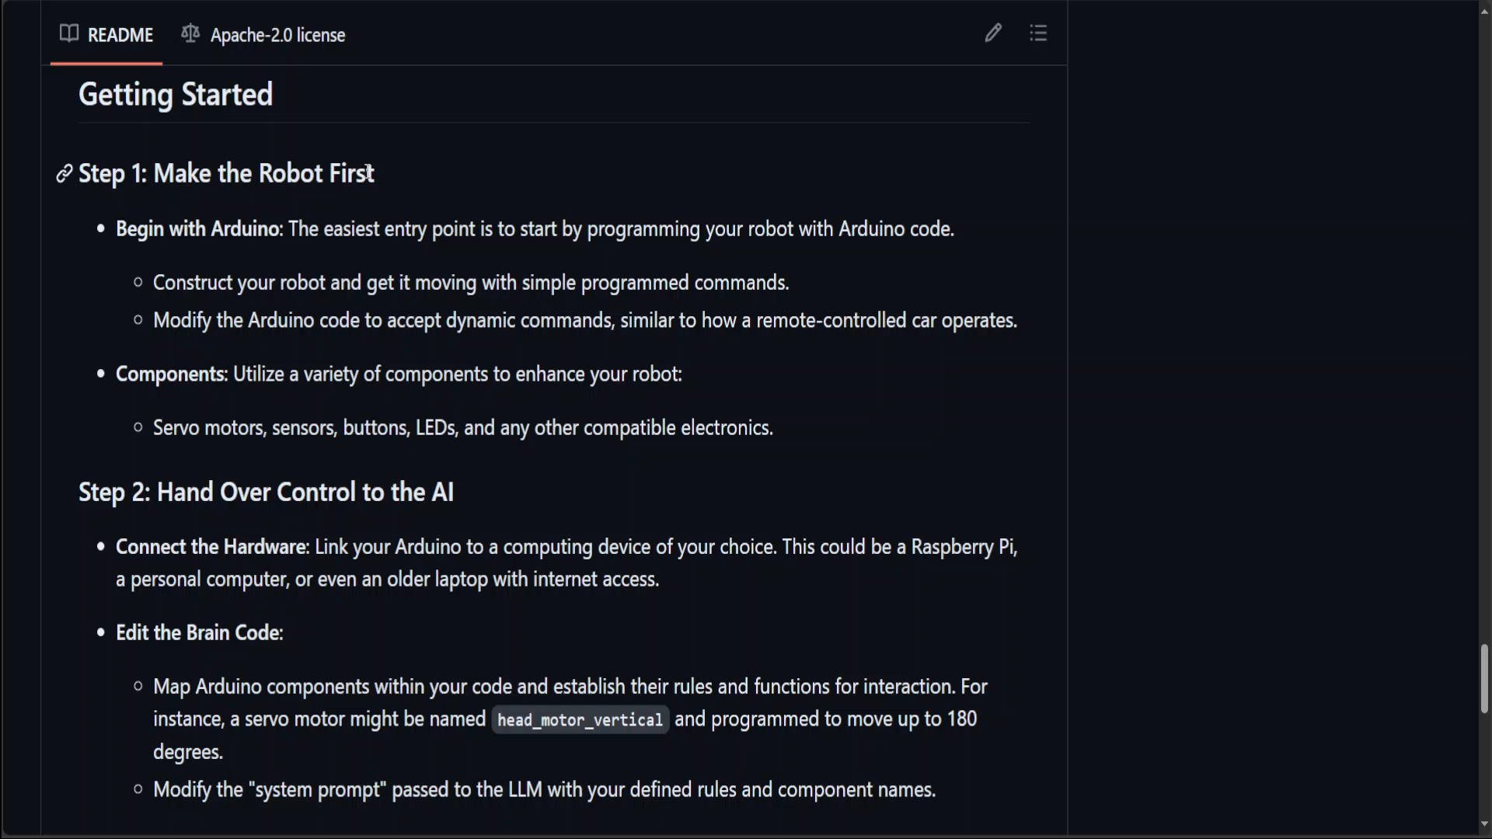
mouse_move(252, 521)
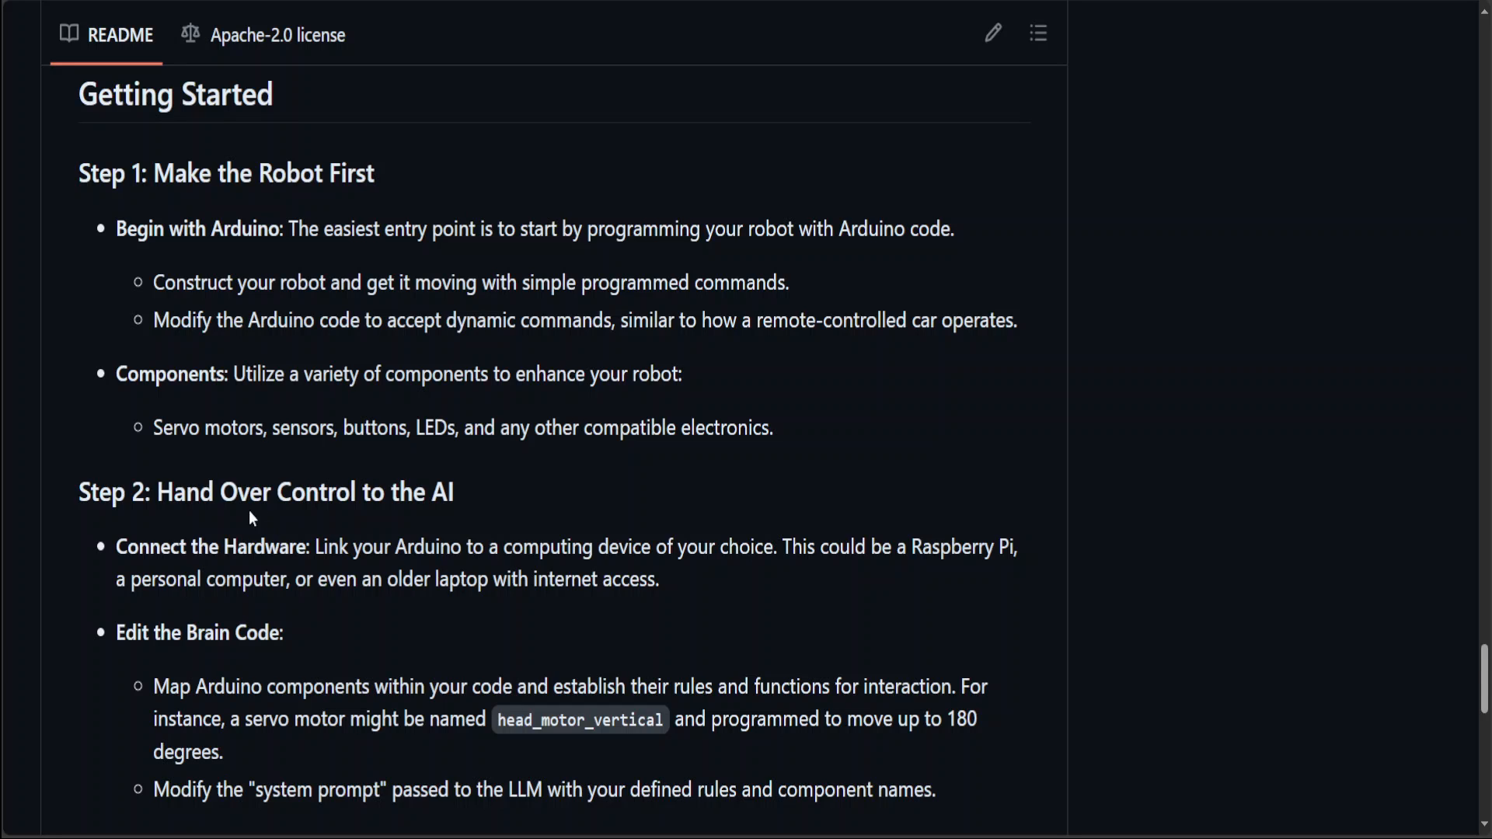
drag(153, 427, 774, 428)
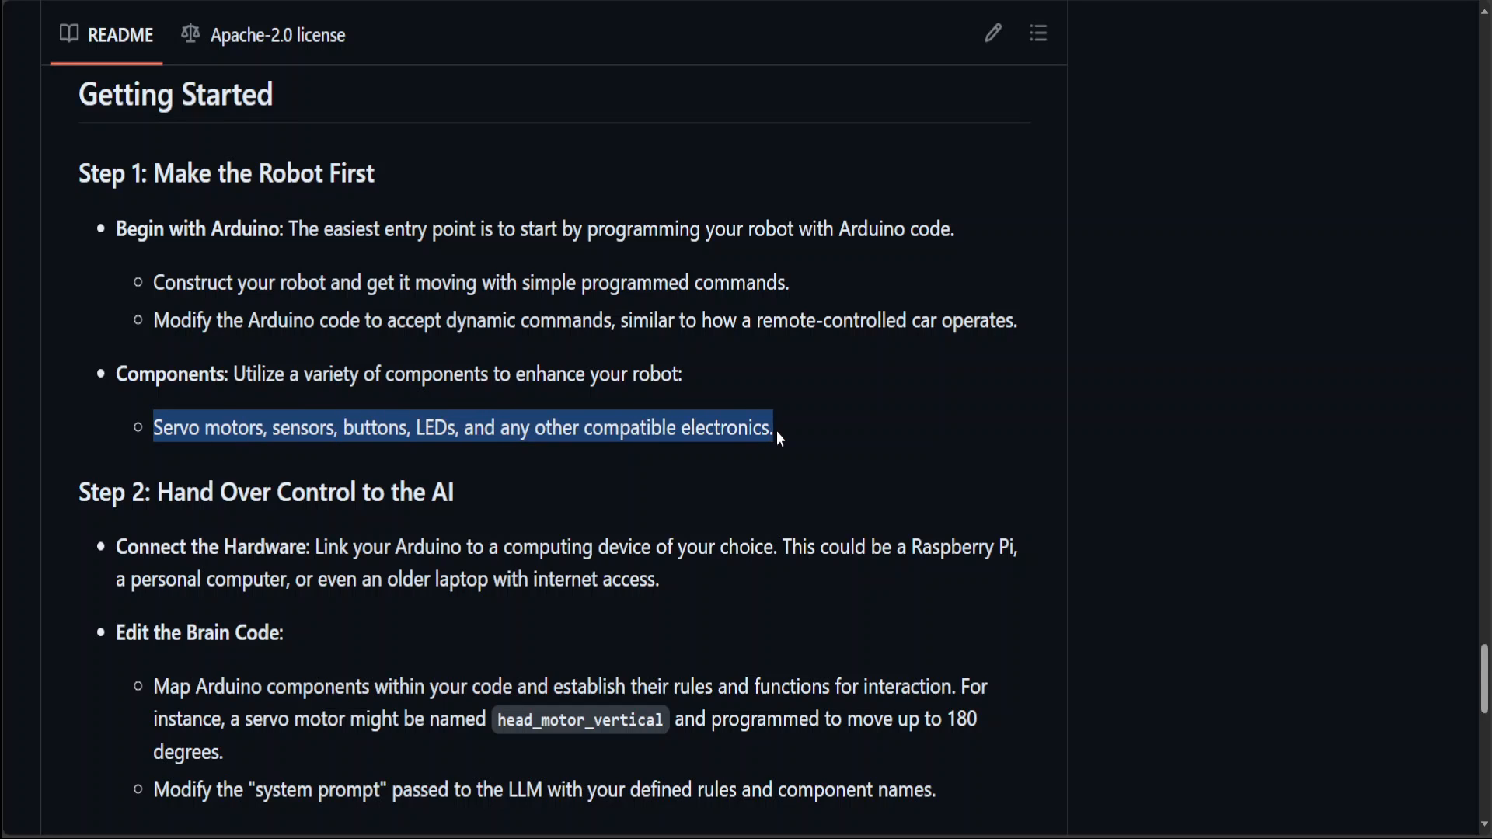
click(159, 282)
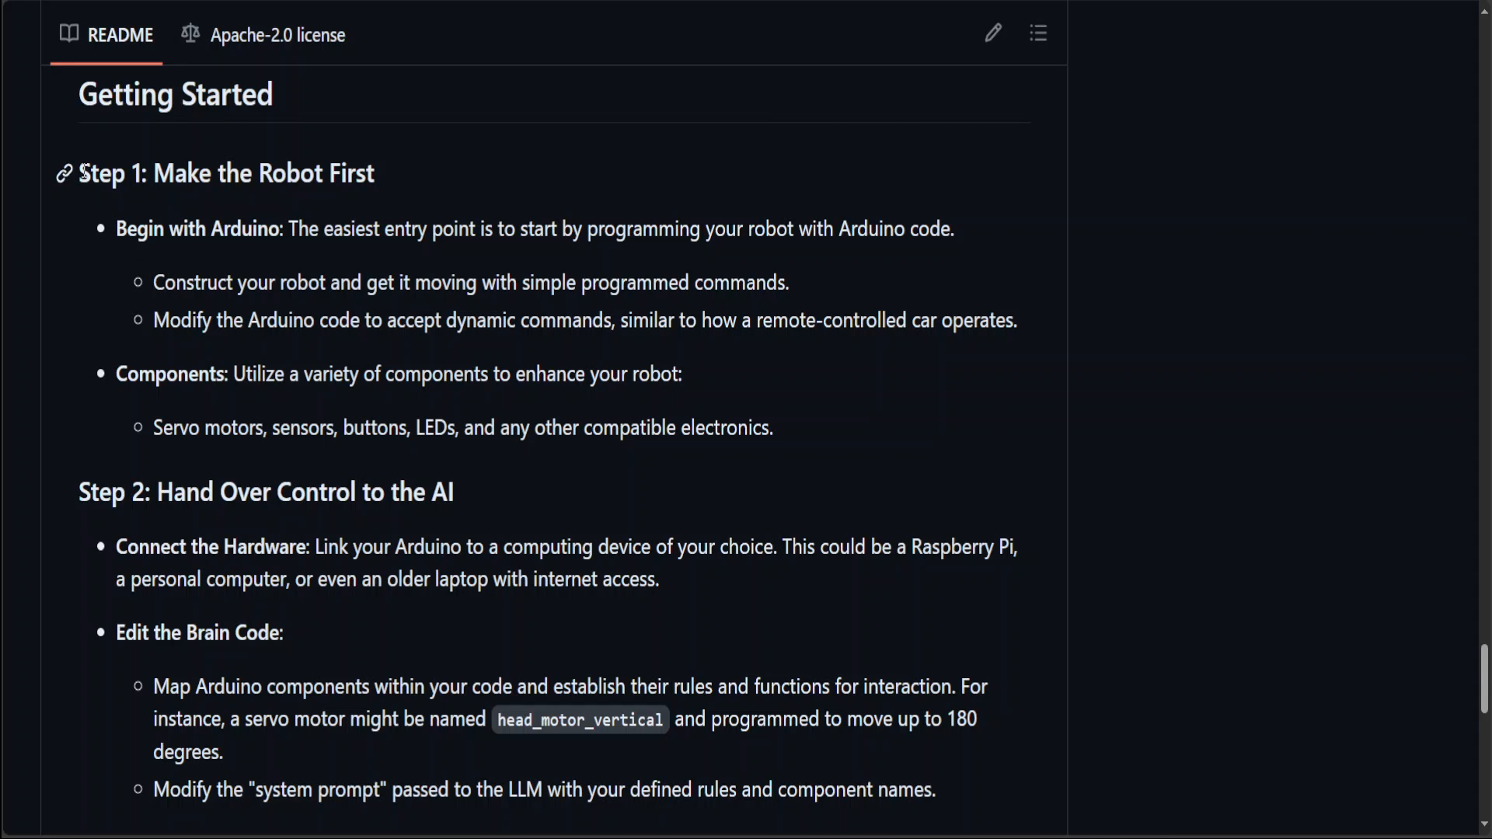
drag(78, 172, 814, 428)
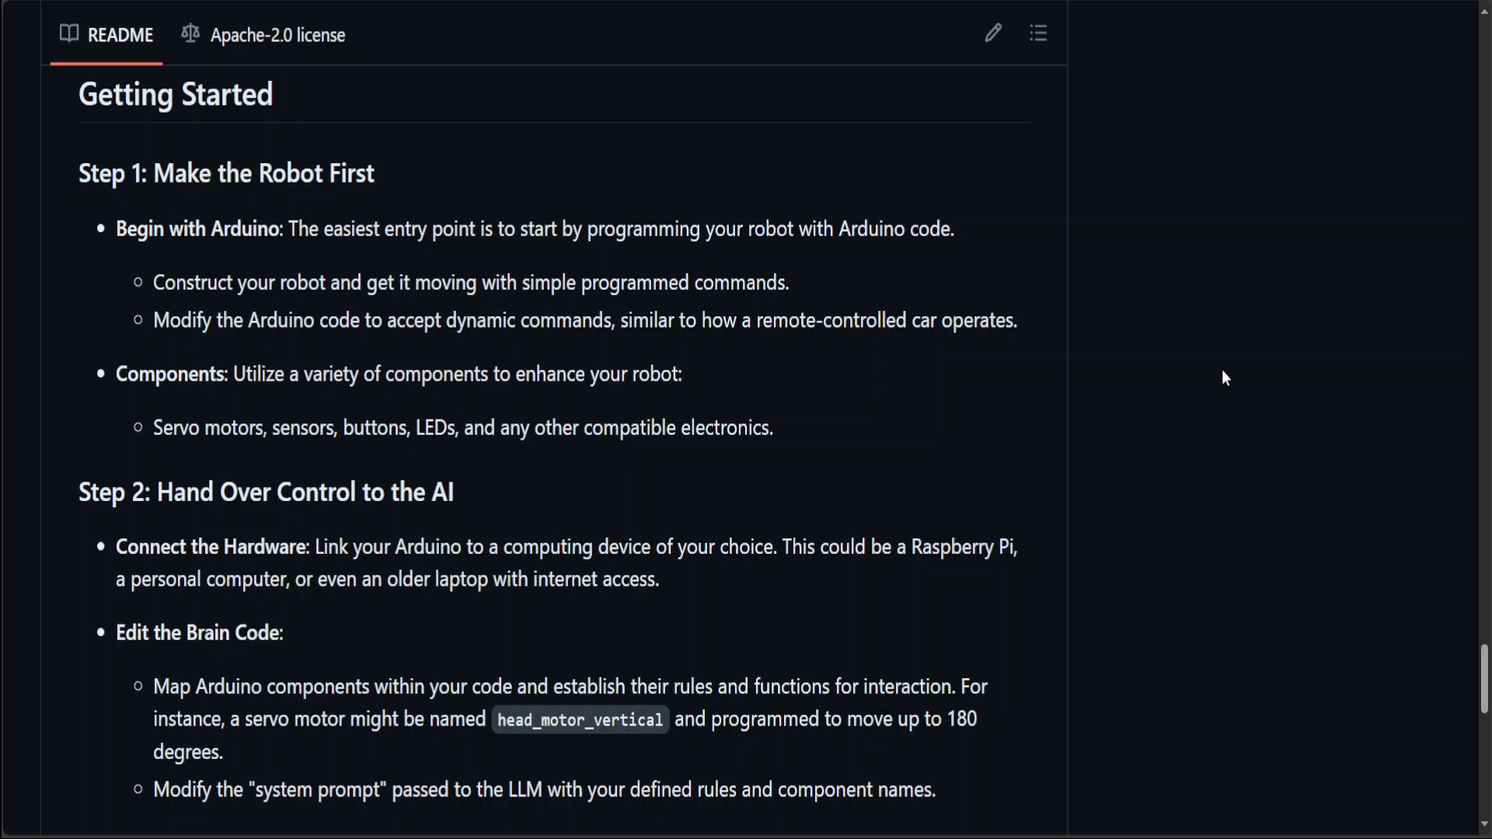
mouse_move(388, 331)
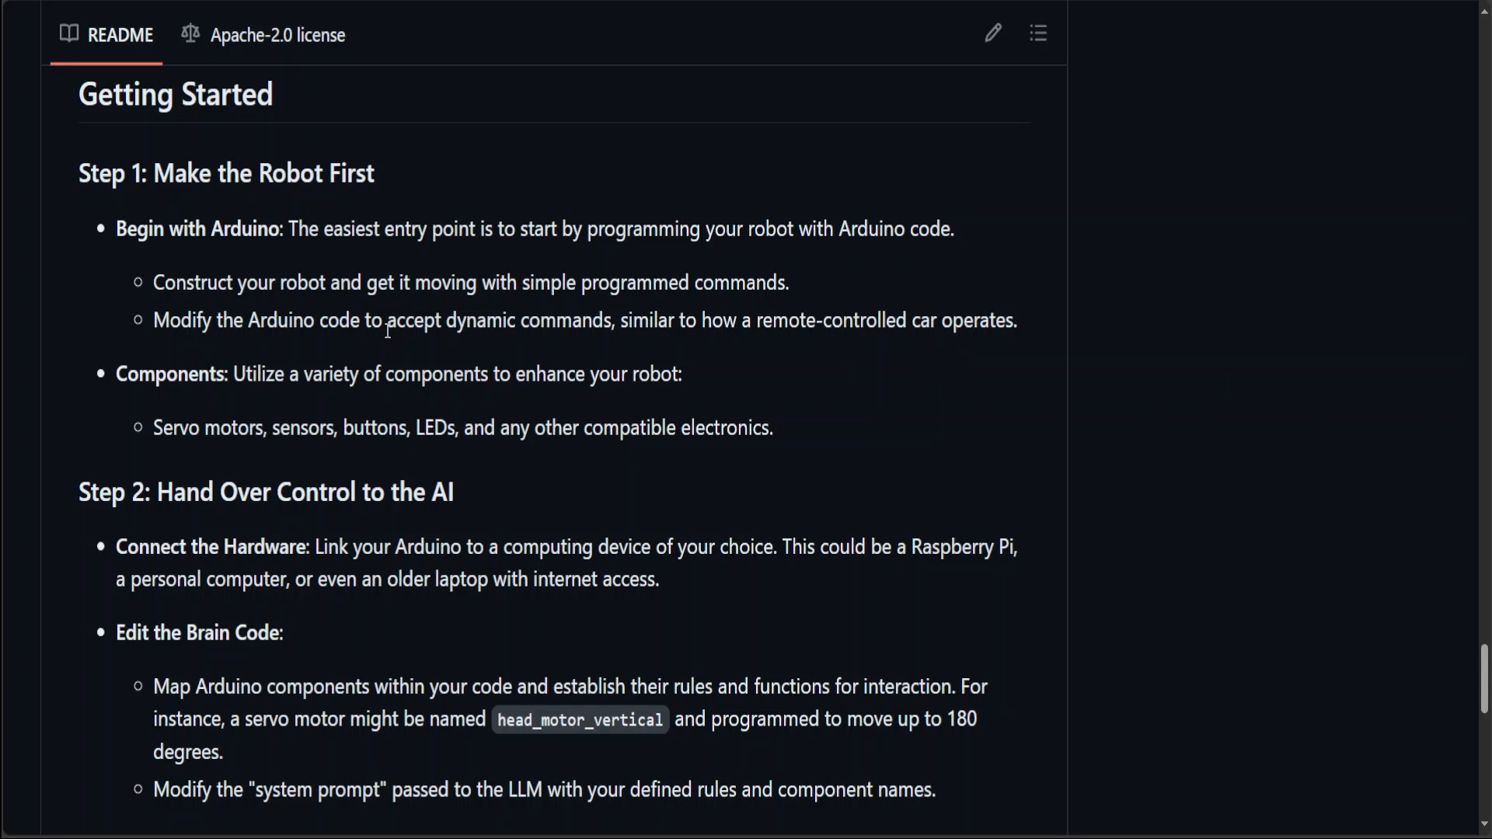
mouse_move(663, 361)
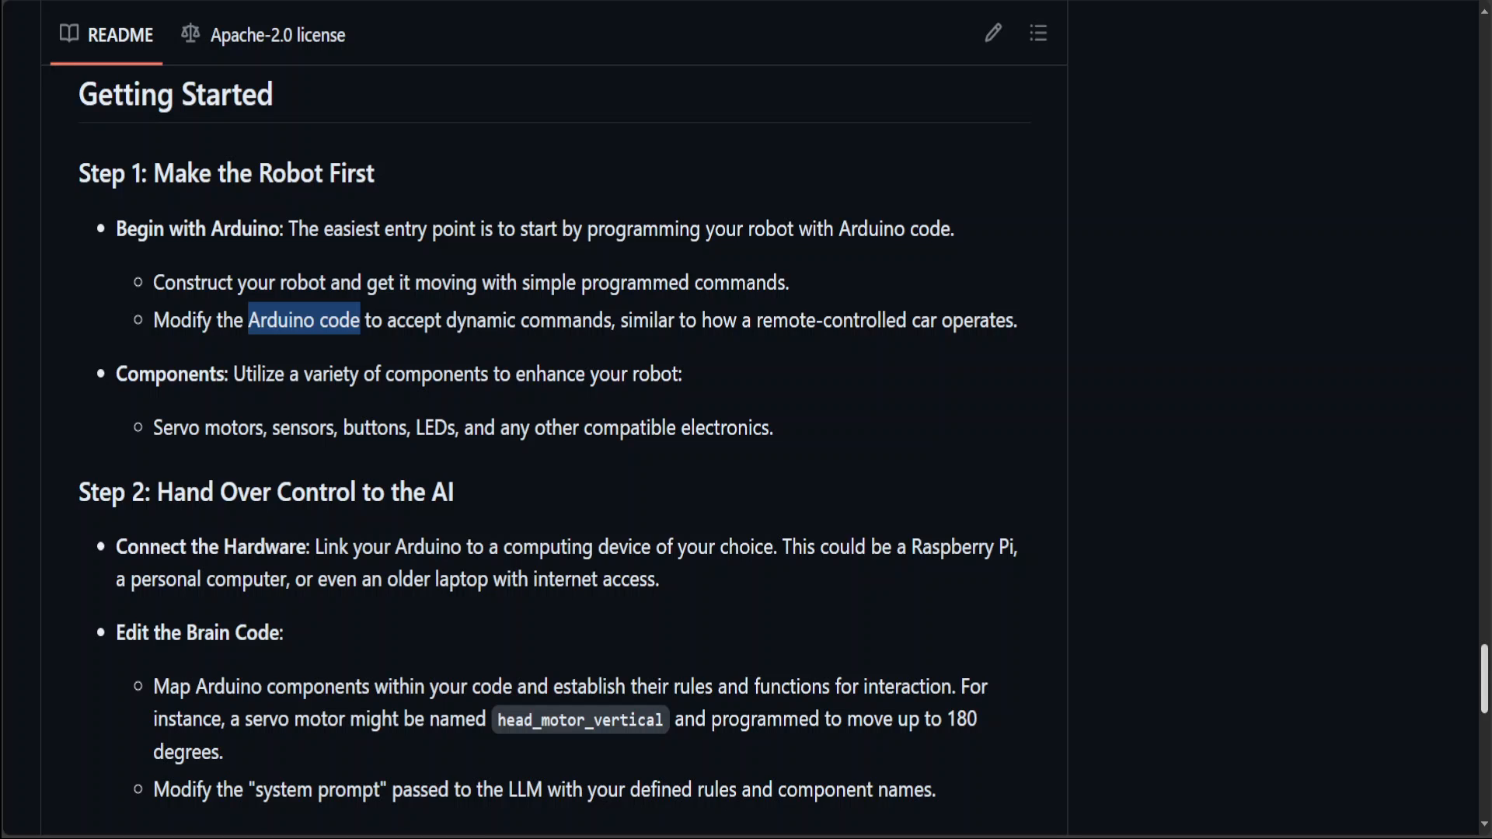
scroll(down, 3)
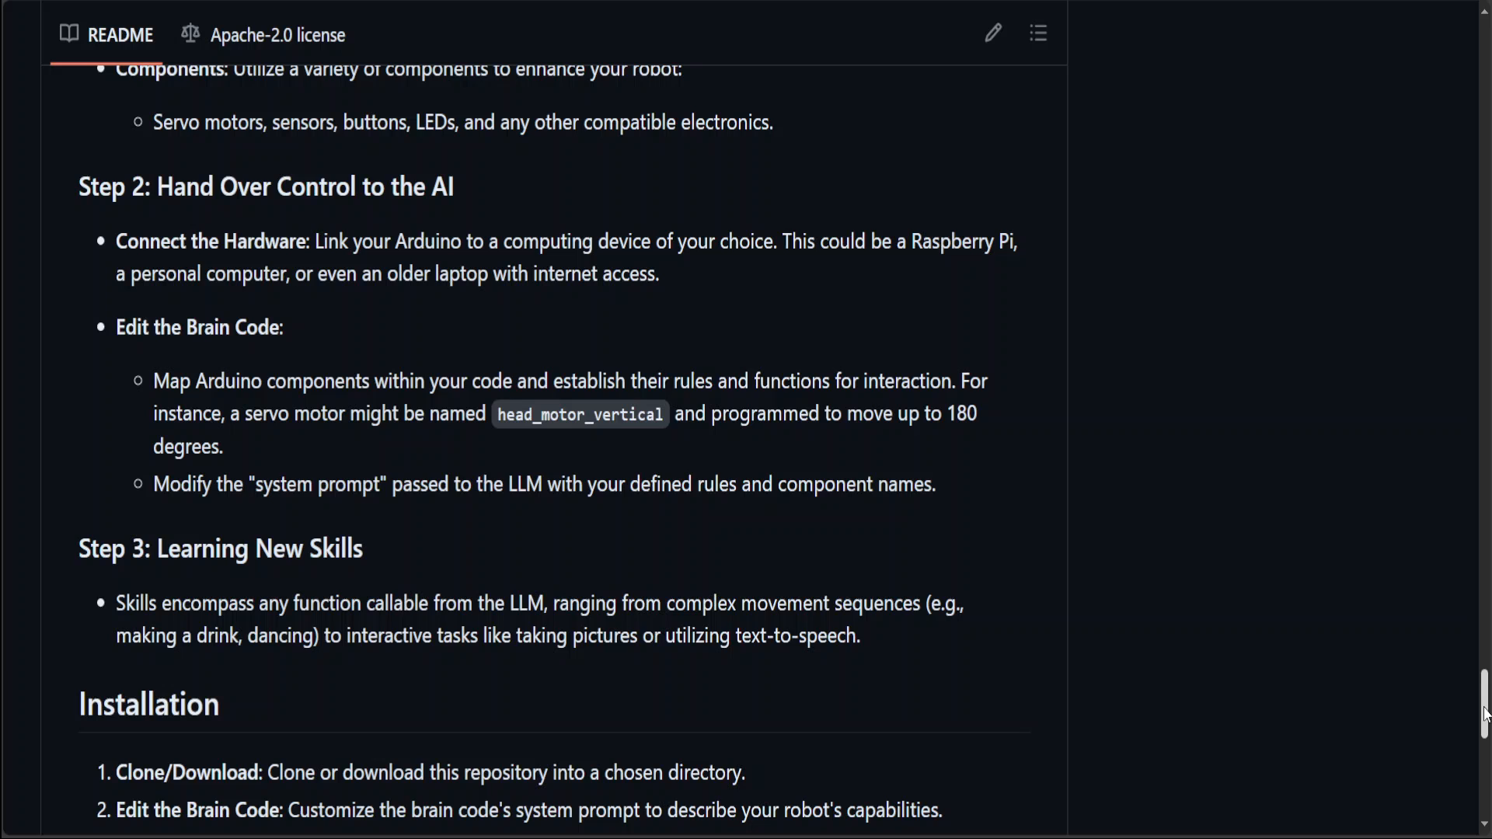
scroll(down, 3)
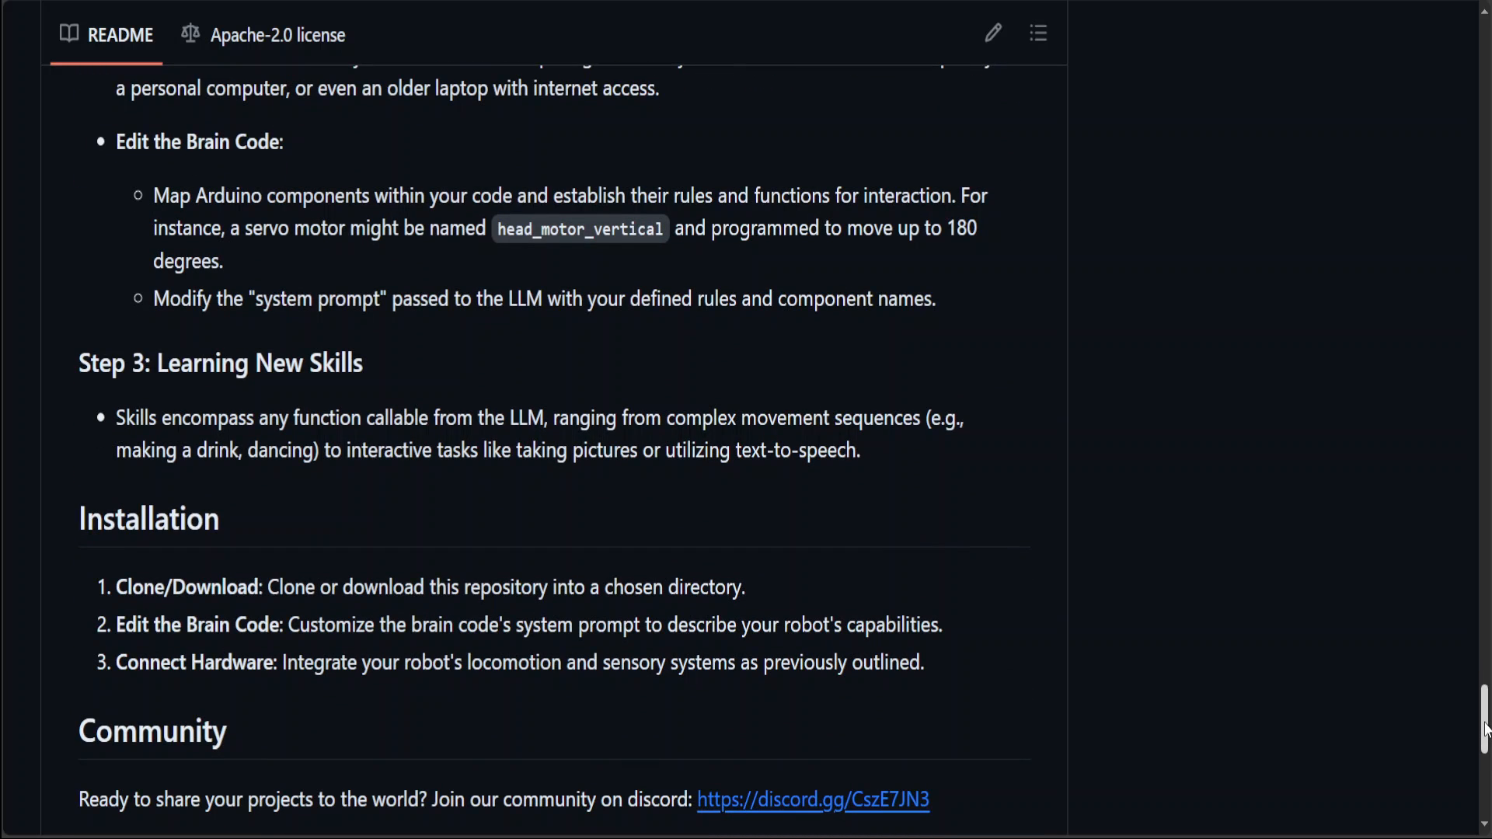
scroll(up, 3)
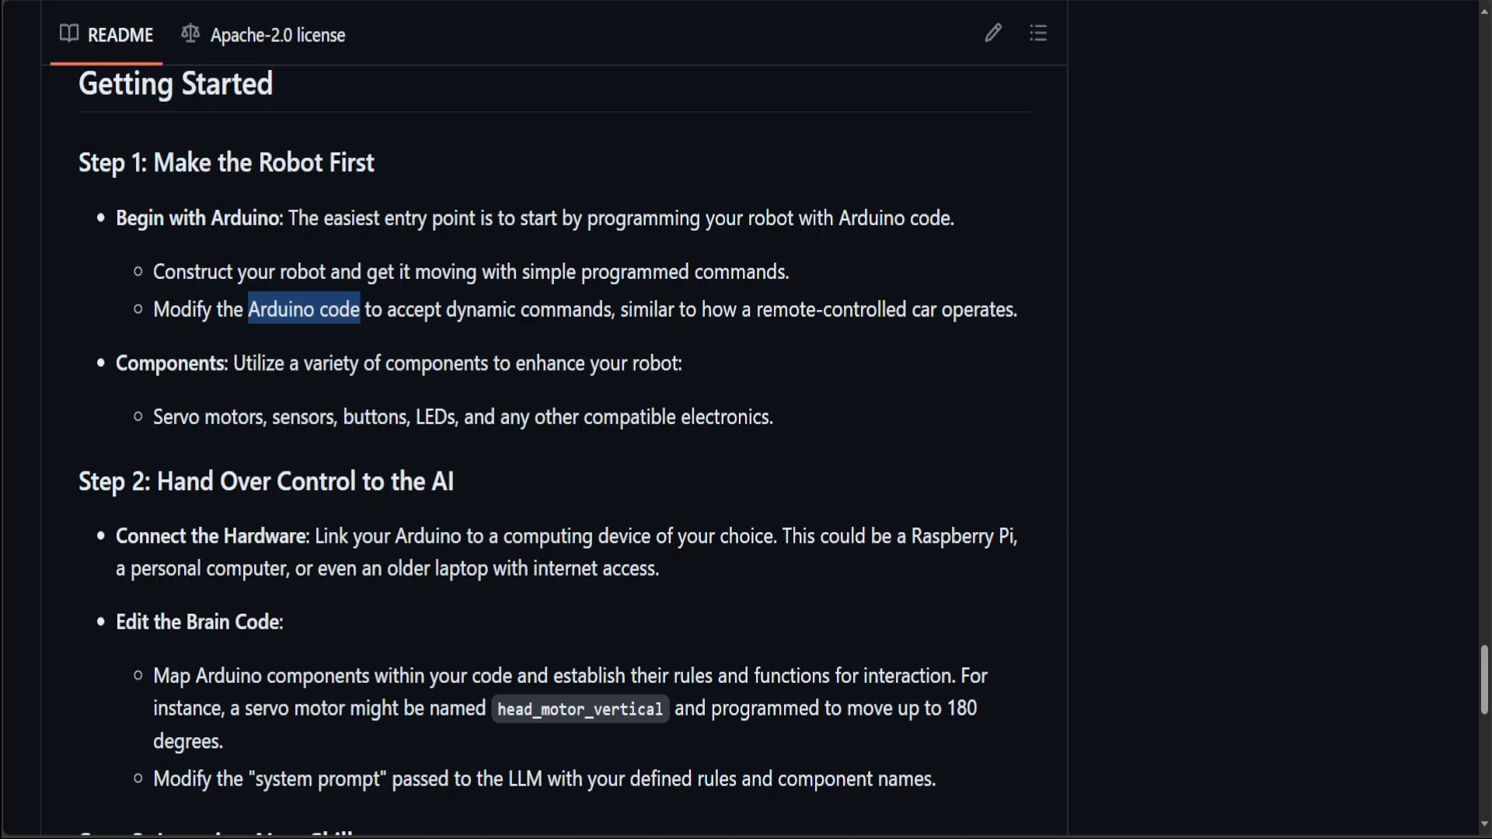
mouse_move(4, 423)
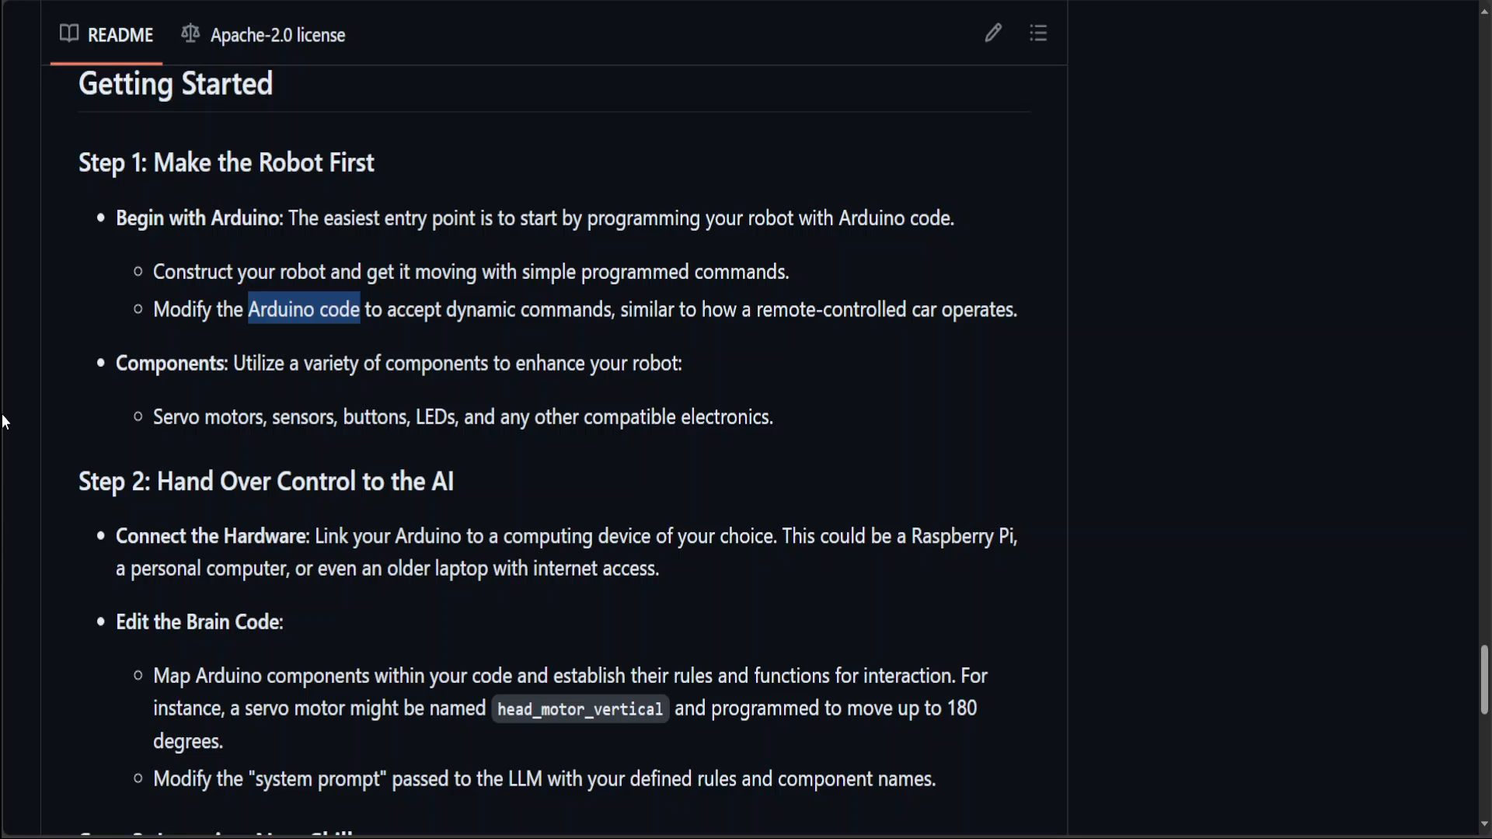
mouse_move(3, 547)
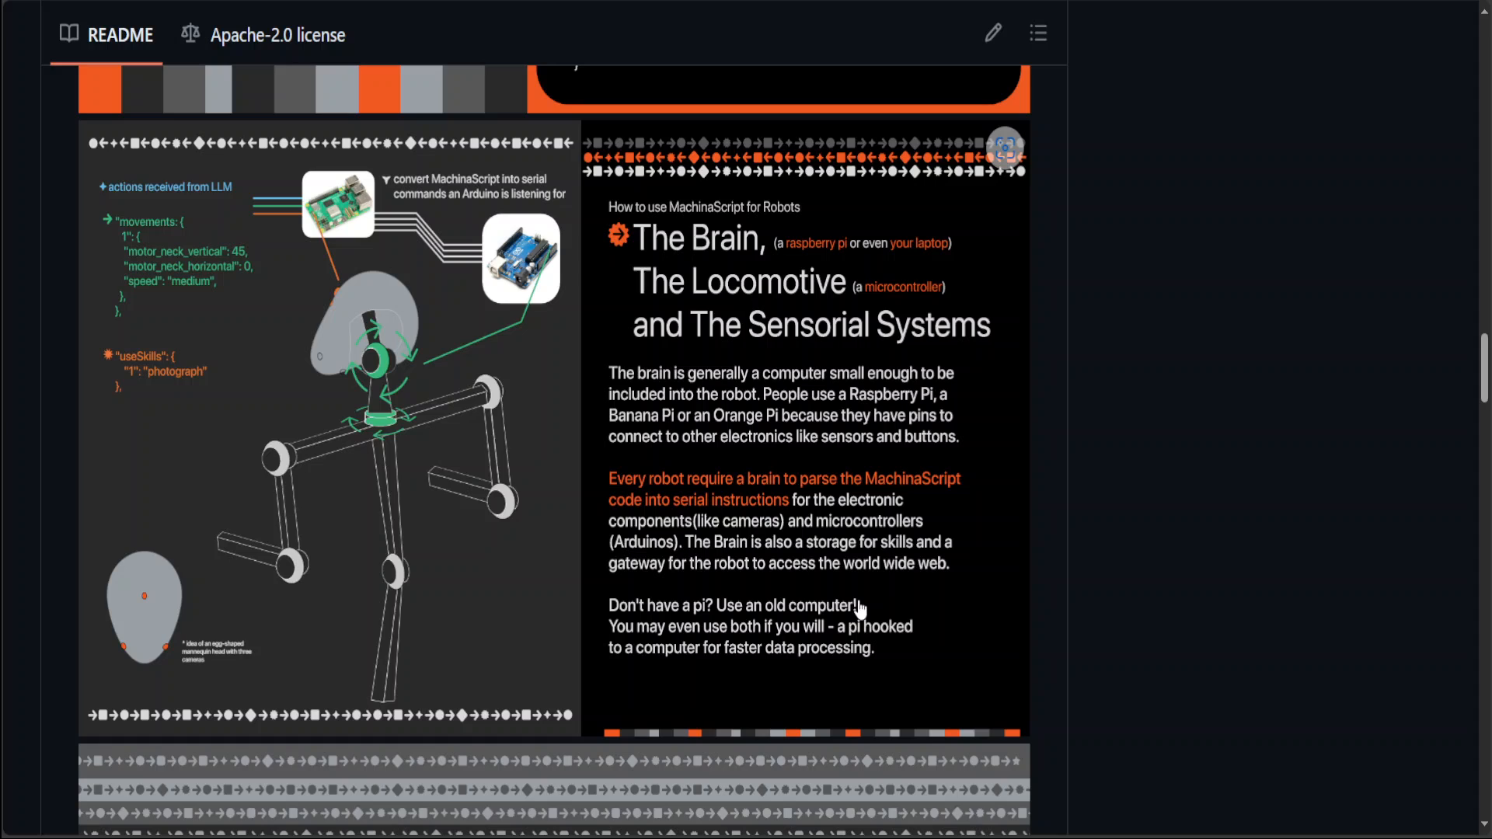
mouse_move(851, 602)
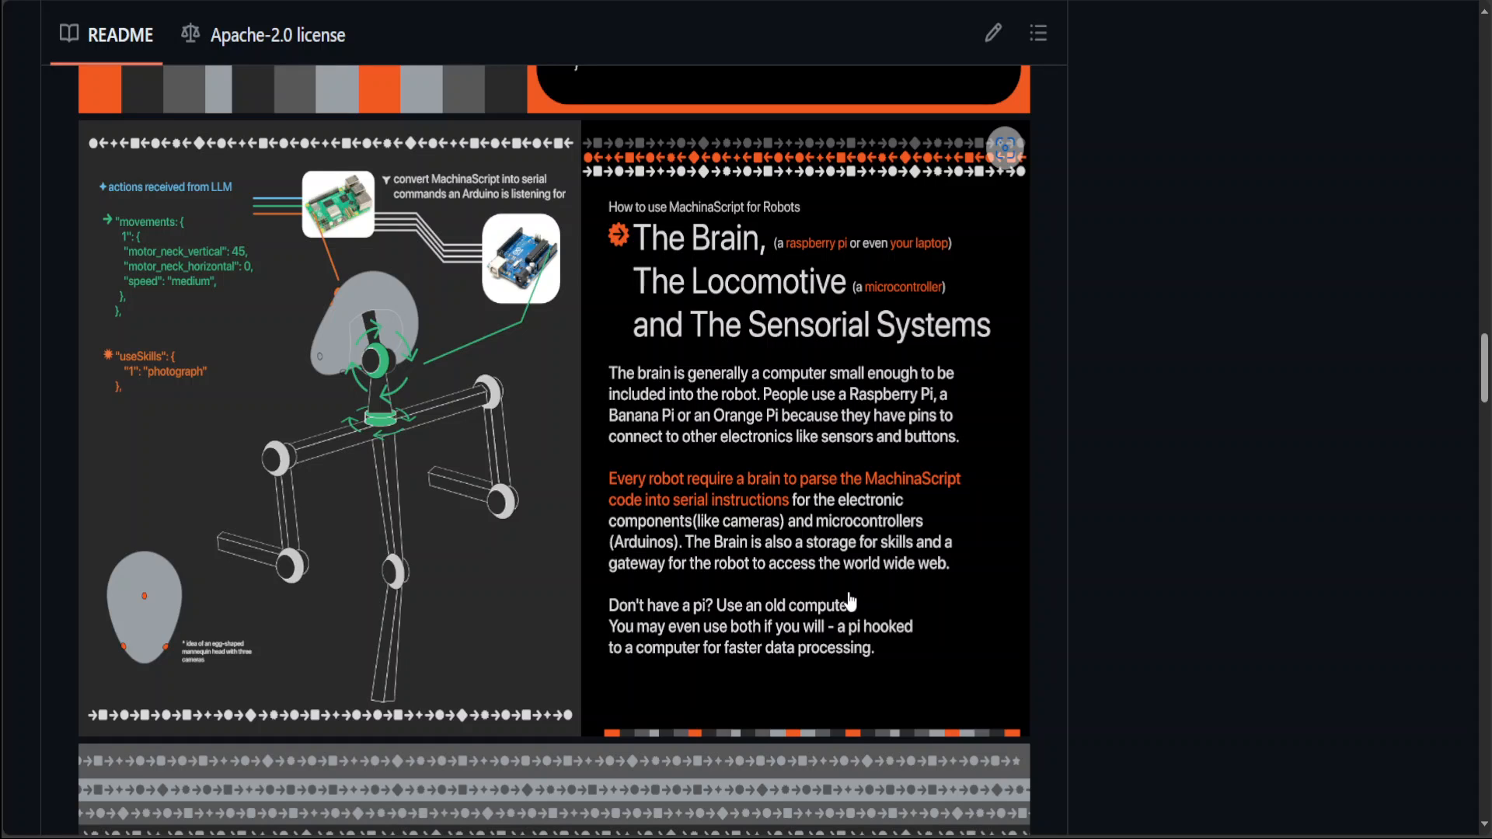
mouse_move(836, 588)
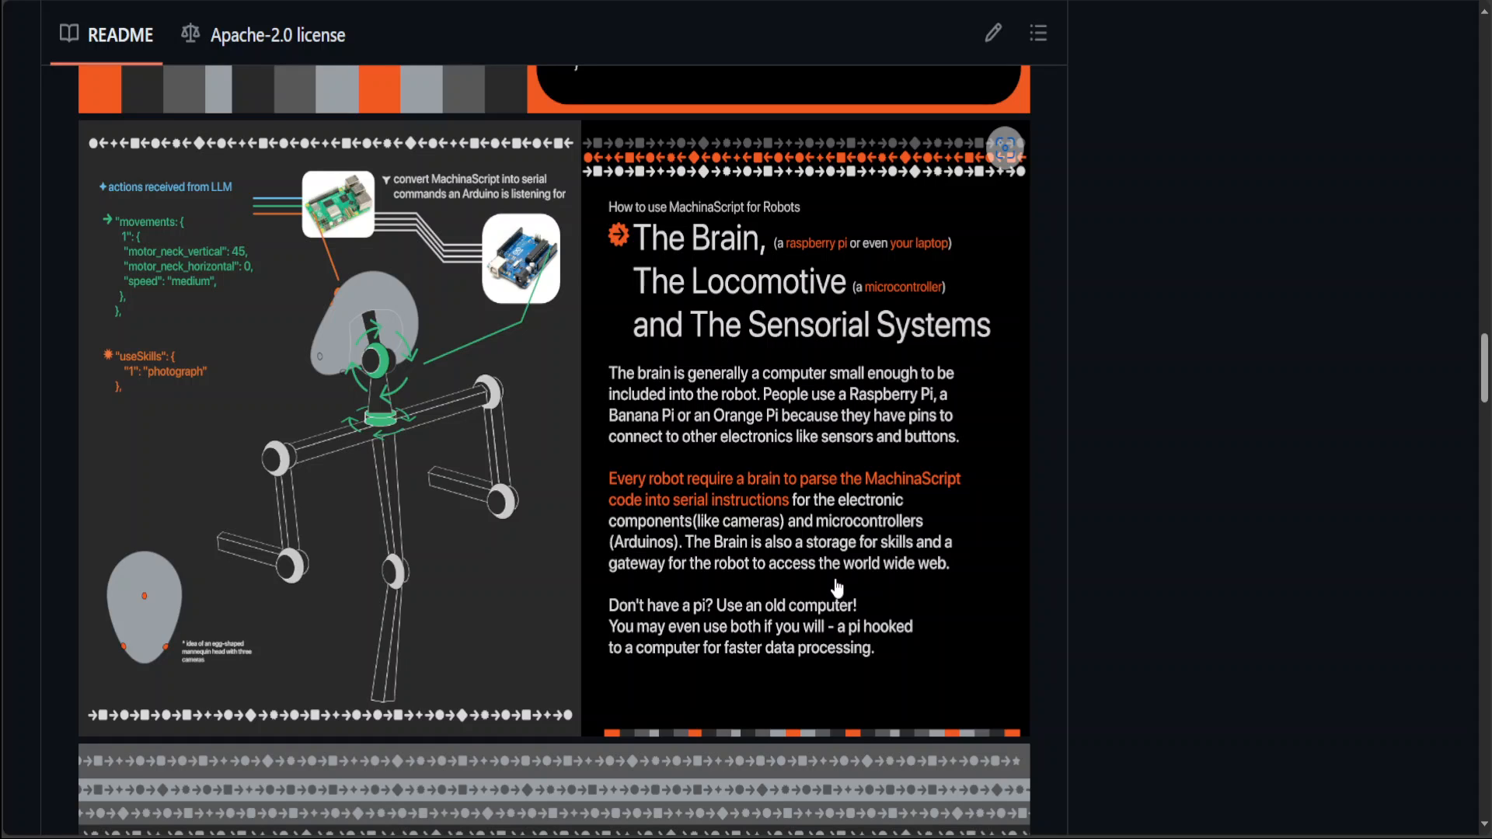
mouse_move(832, 590)
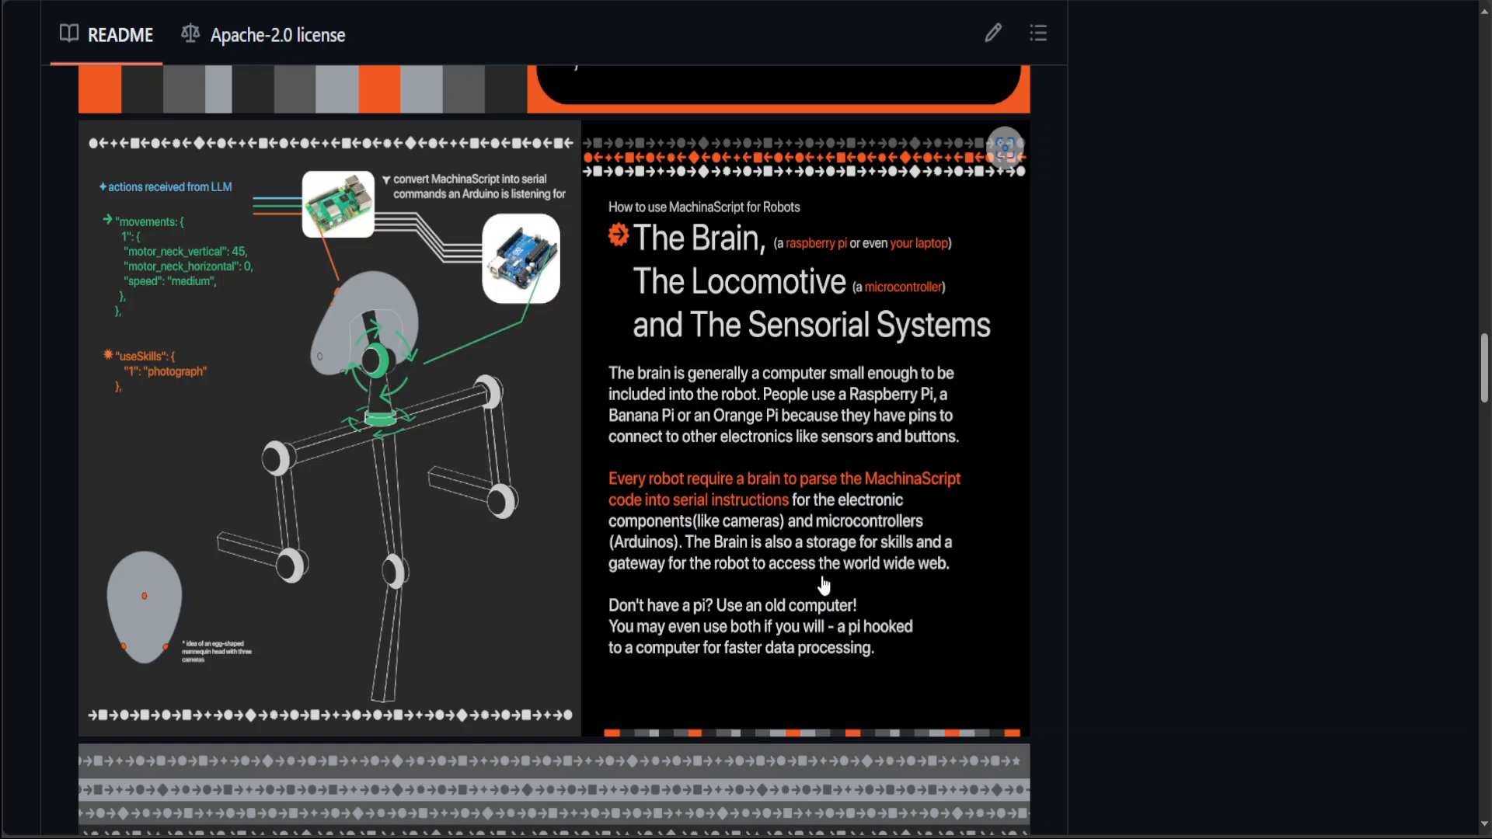
mouse_move(114, 623)
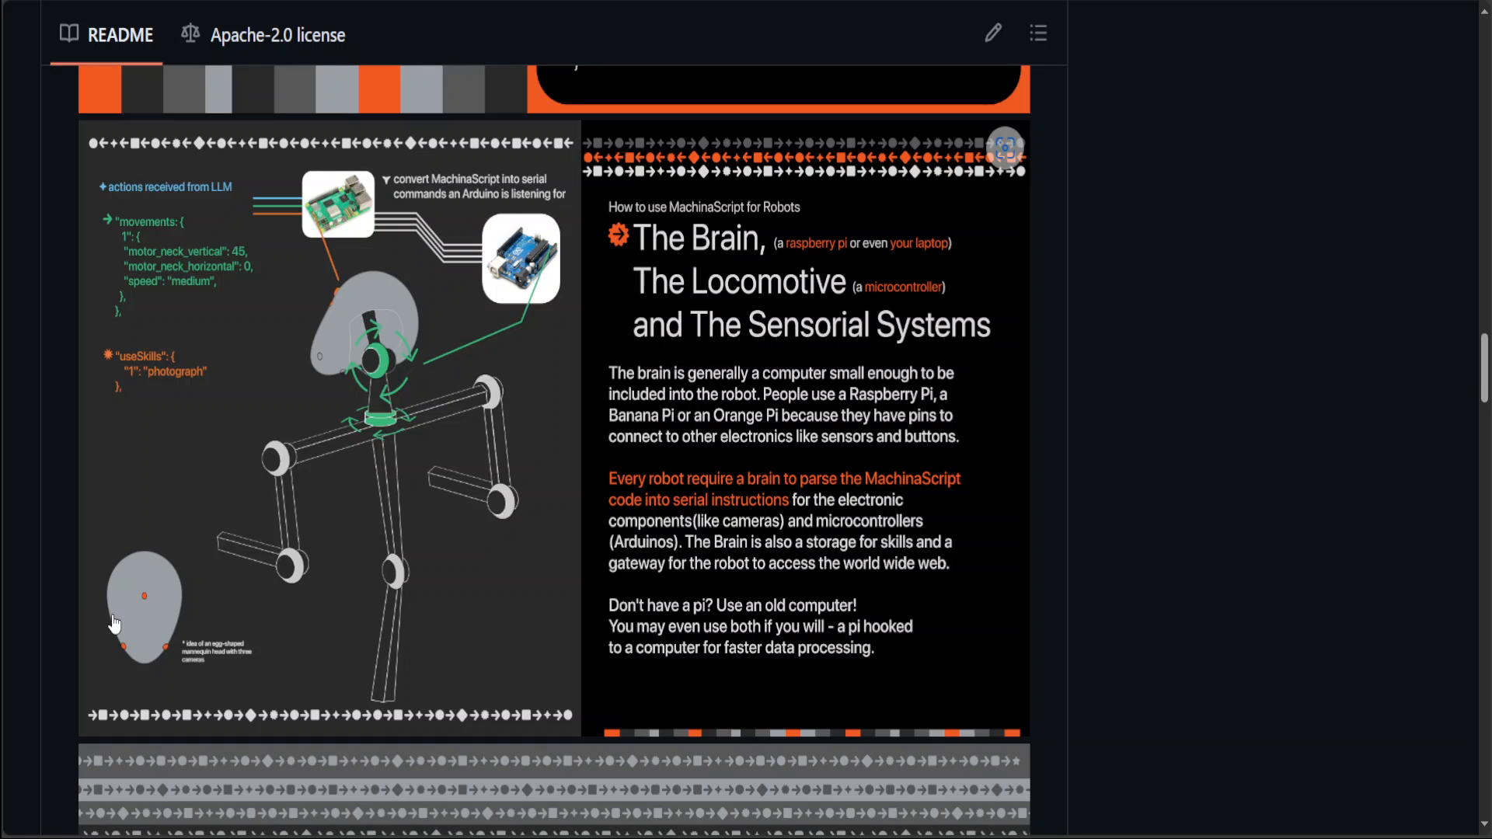